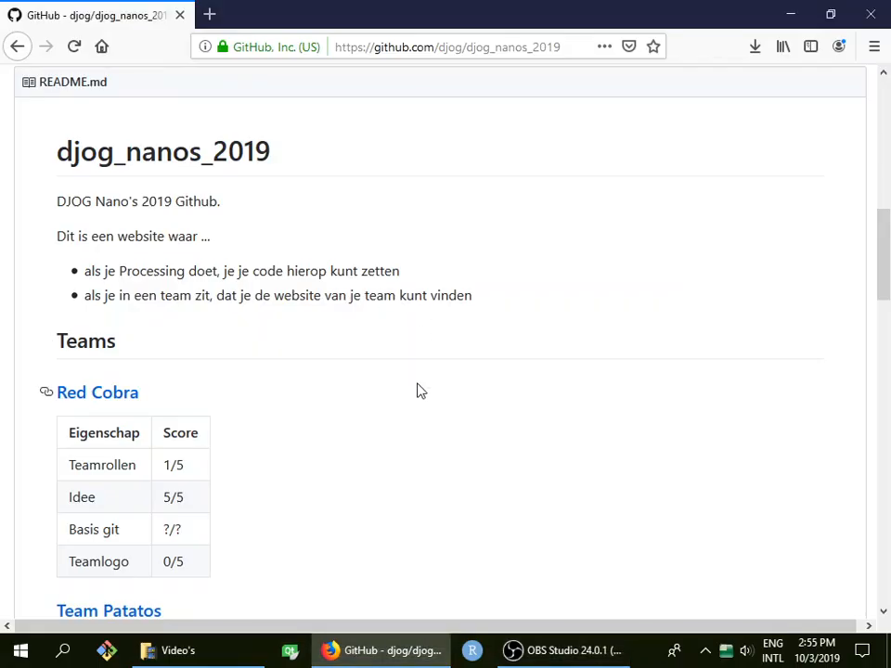
scroll("up", 3)
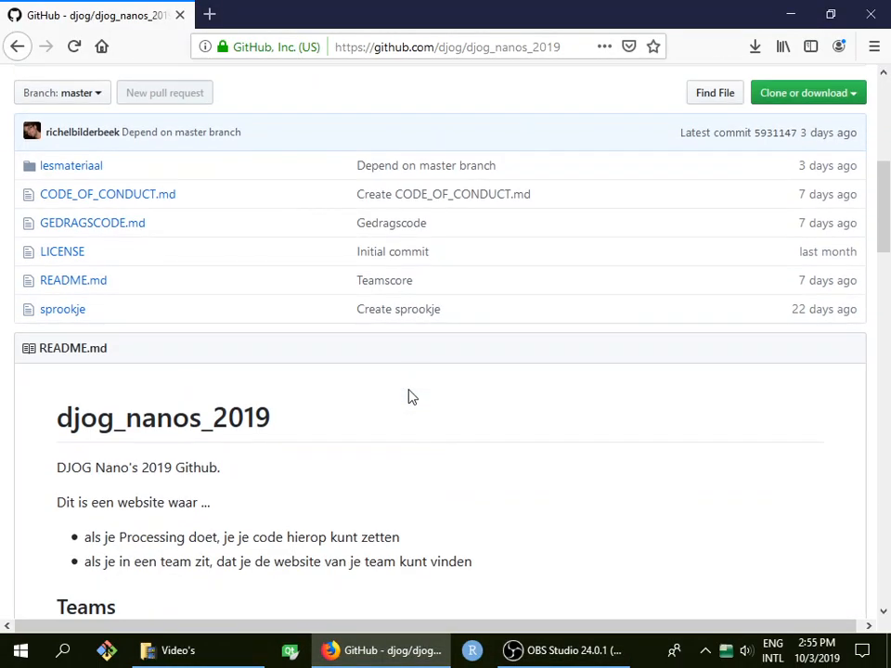
scroll("down", 3)
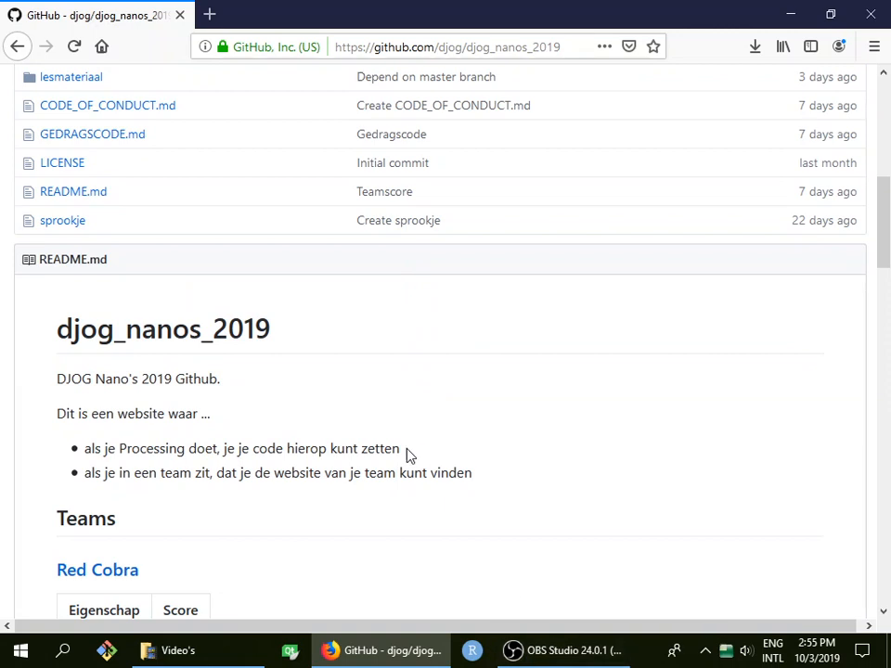
scroll("down", 3)
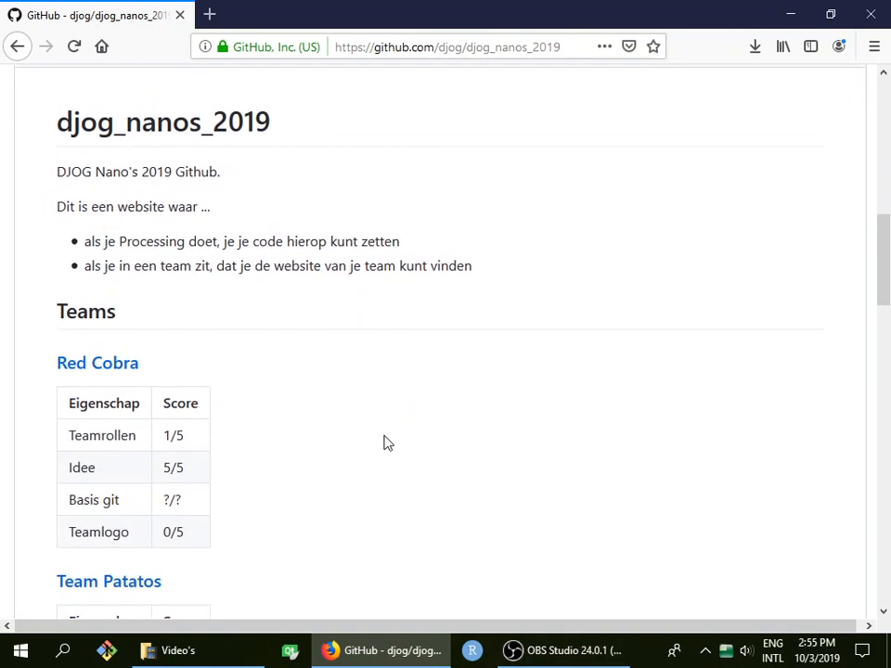
scroll("down", 3)
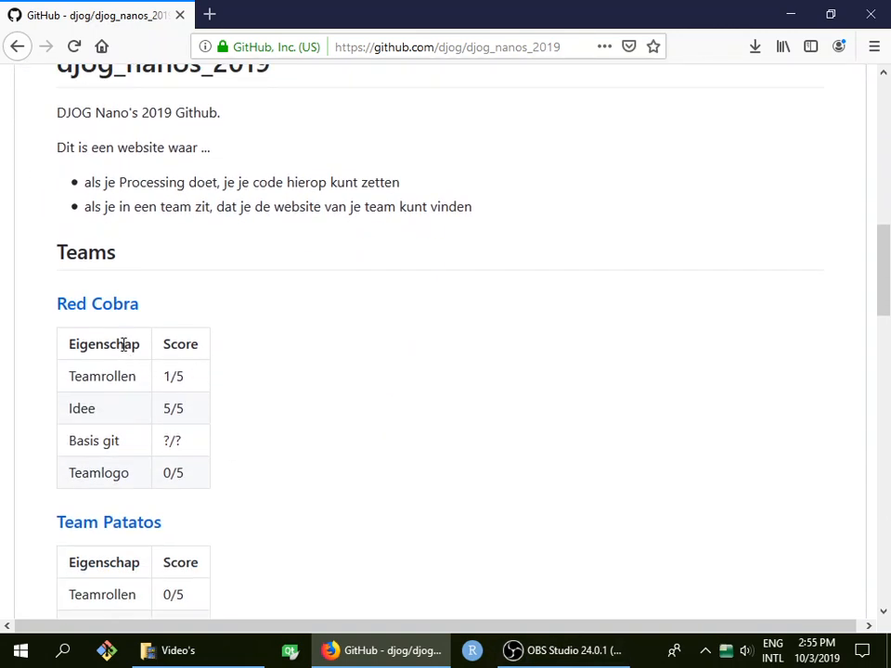
mouse_move(97, 303)
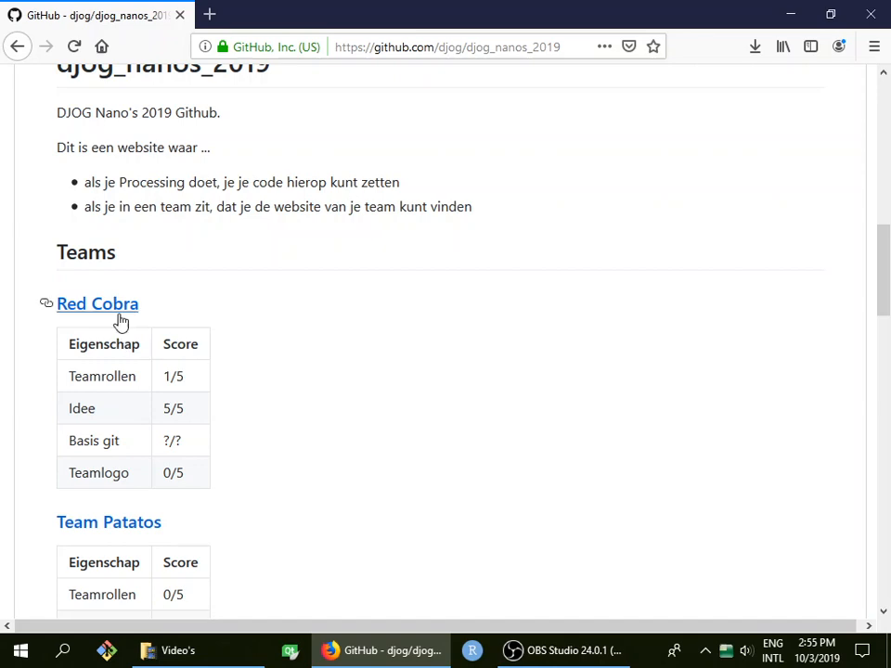
mouse_move(224, 309)
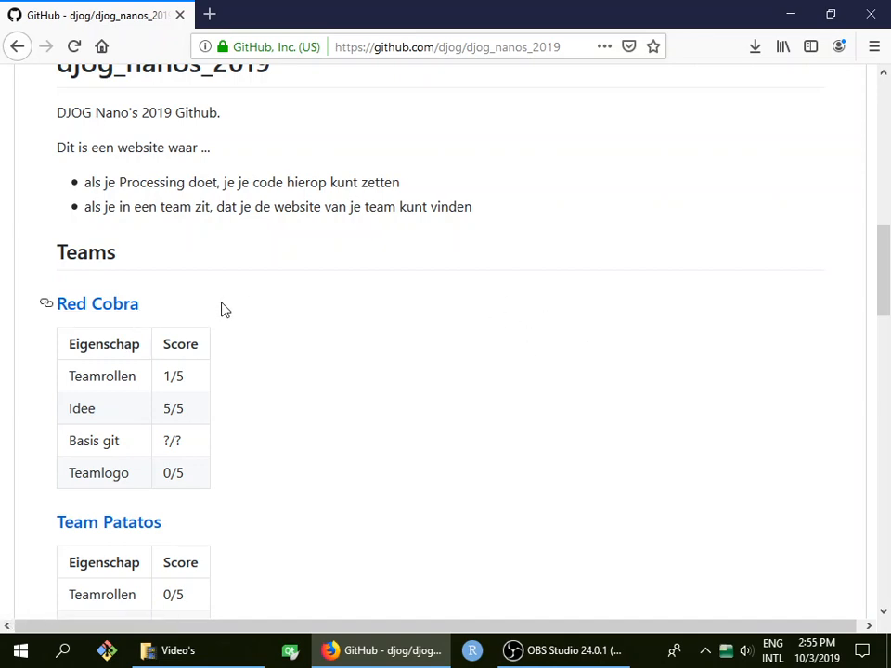
scroll("up", 3)
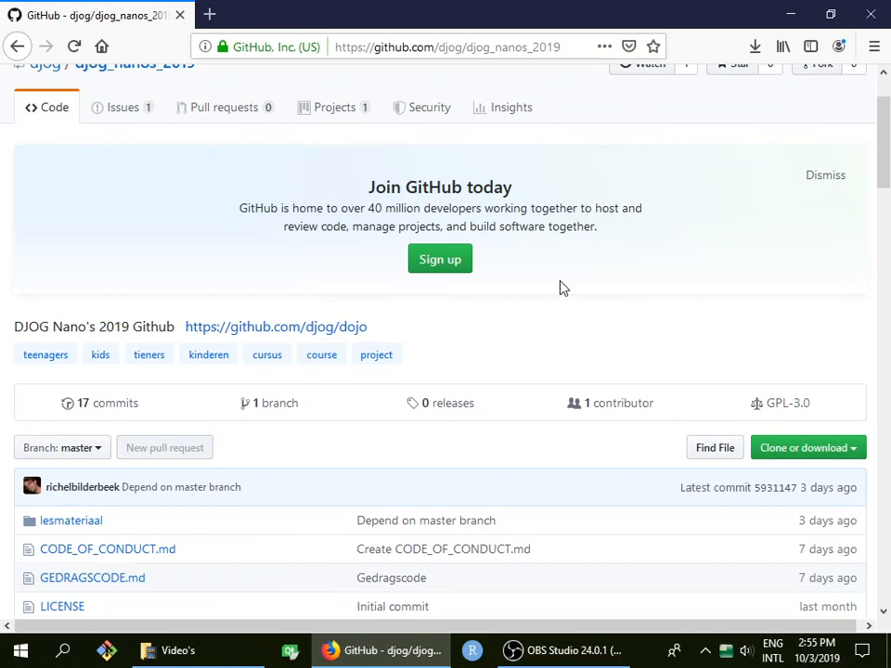
left_click(275, 327)
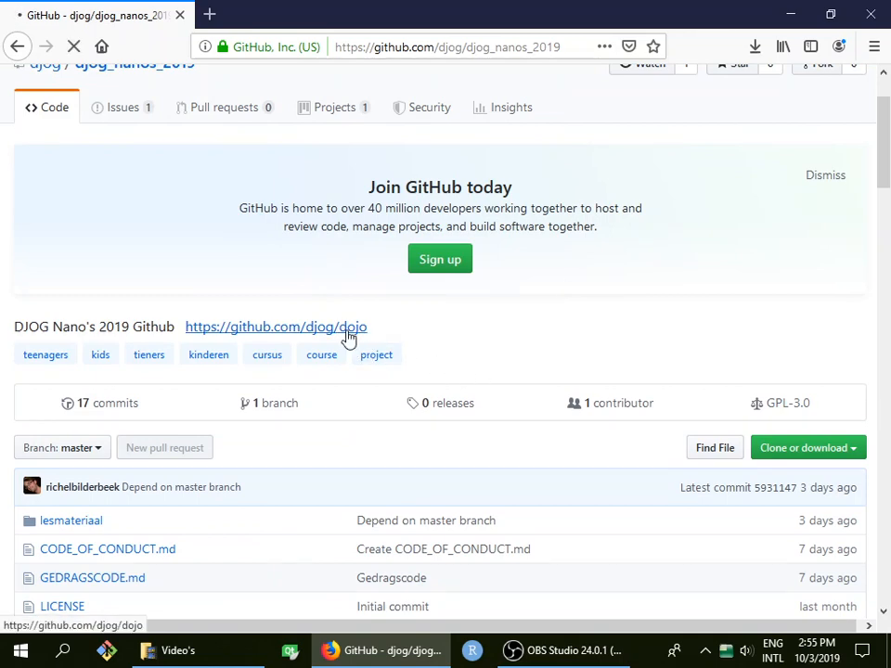
- Browse the dojo lesson-material table and follow the Nano's djog_nanos_2019 link to its Teams section
left_click(276, 327)
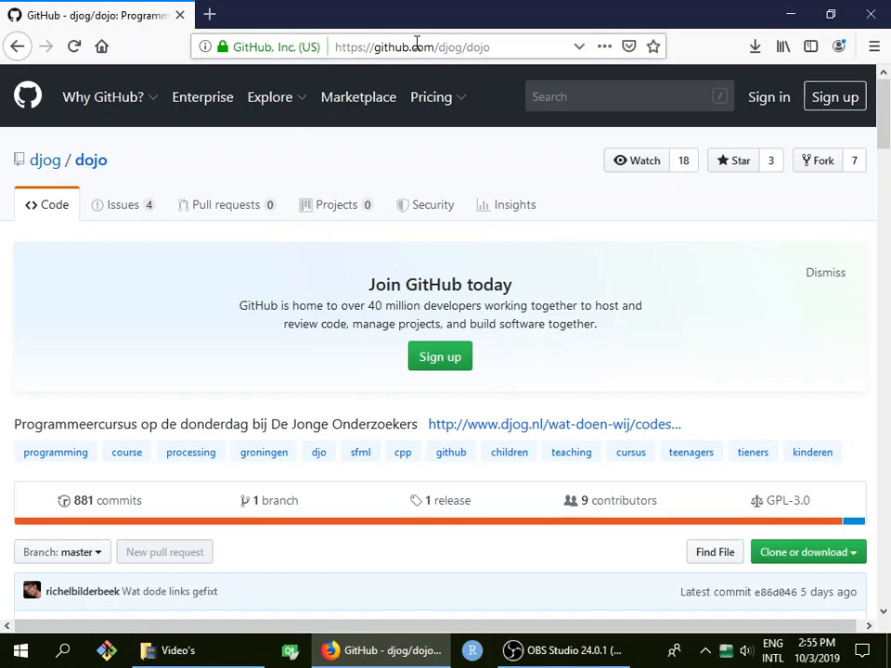
scroll("down", 3)
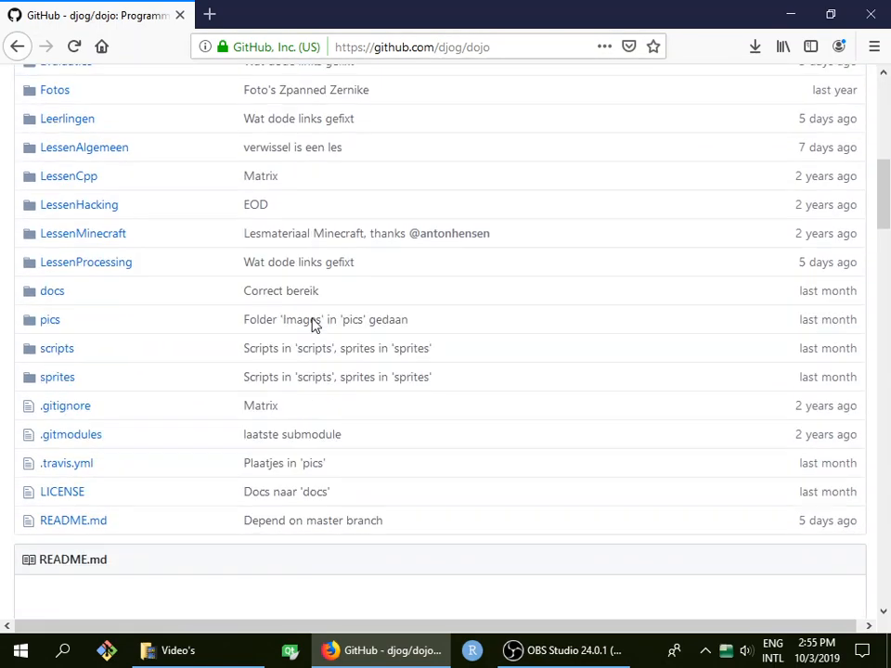
scroll("down", 3)
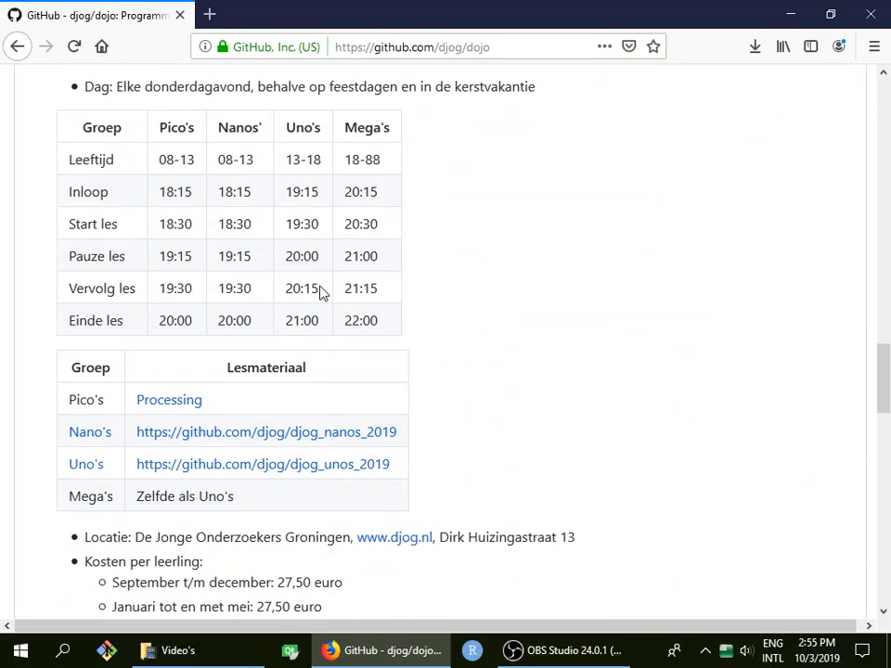
scroll("down", 3)
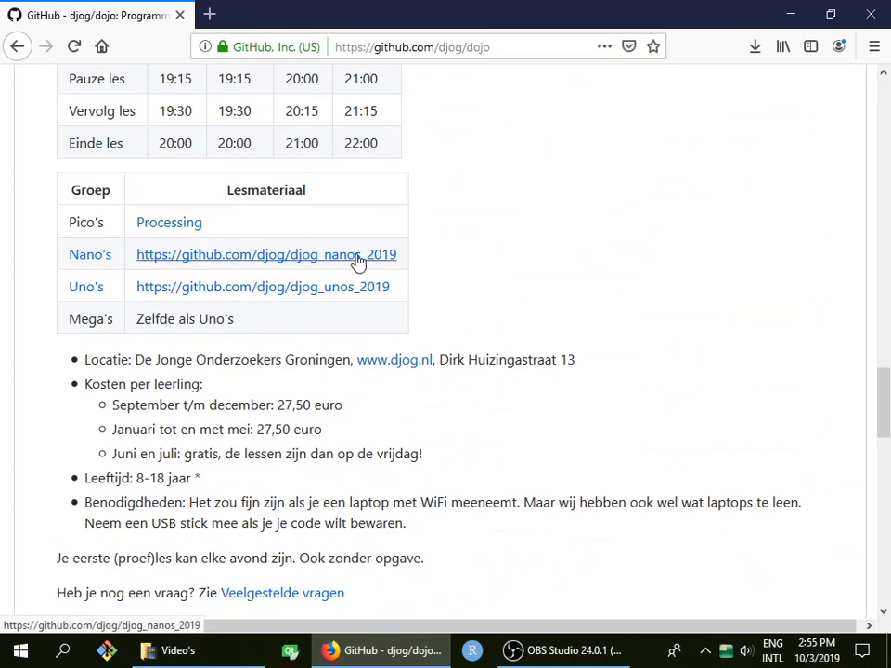
left_click(265, 255)
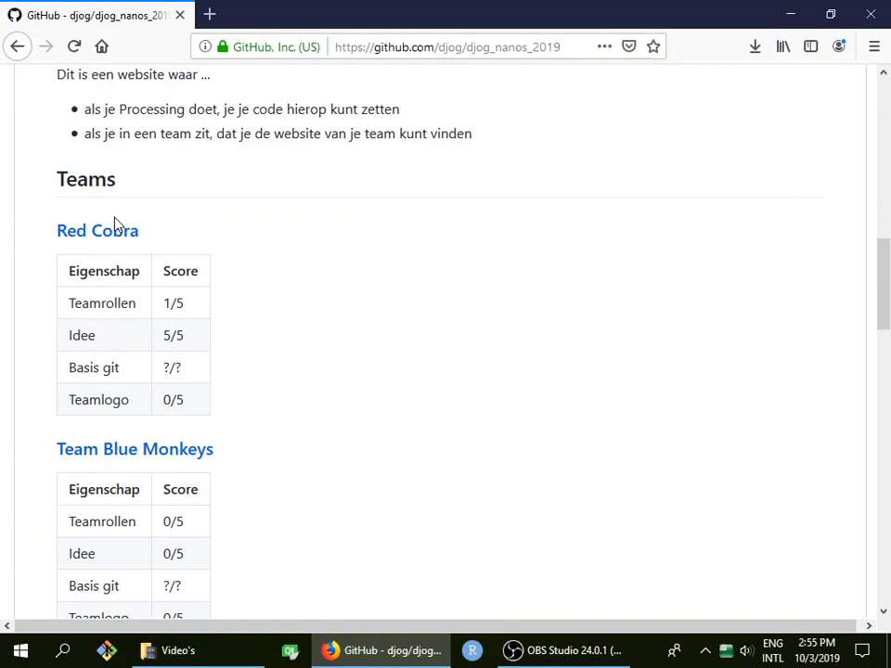
scroll("up", 3)
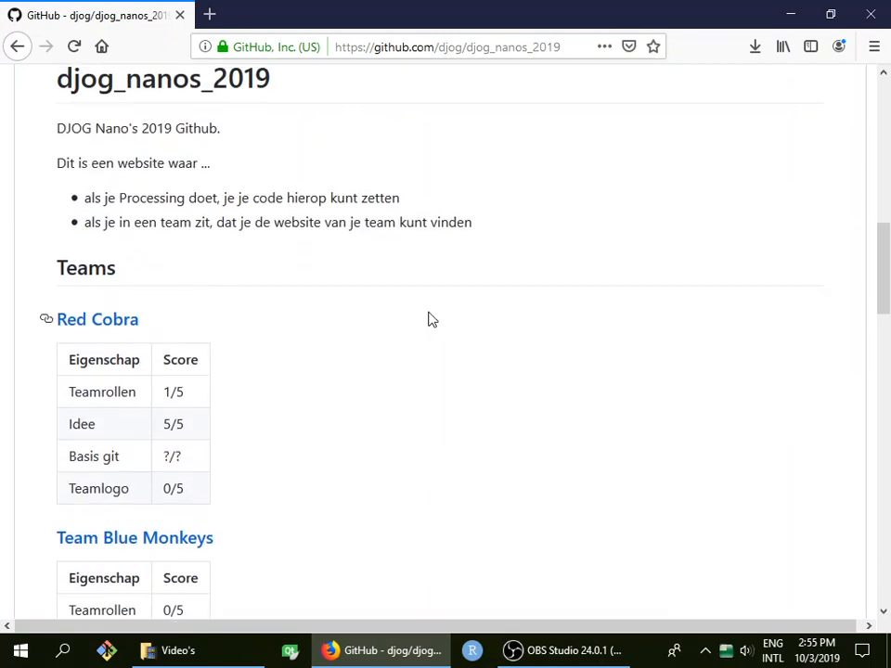
- Open the Red Cobra repository, scroll its file list, and return to the top
left_click(98, 318)
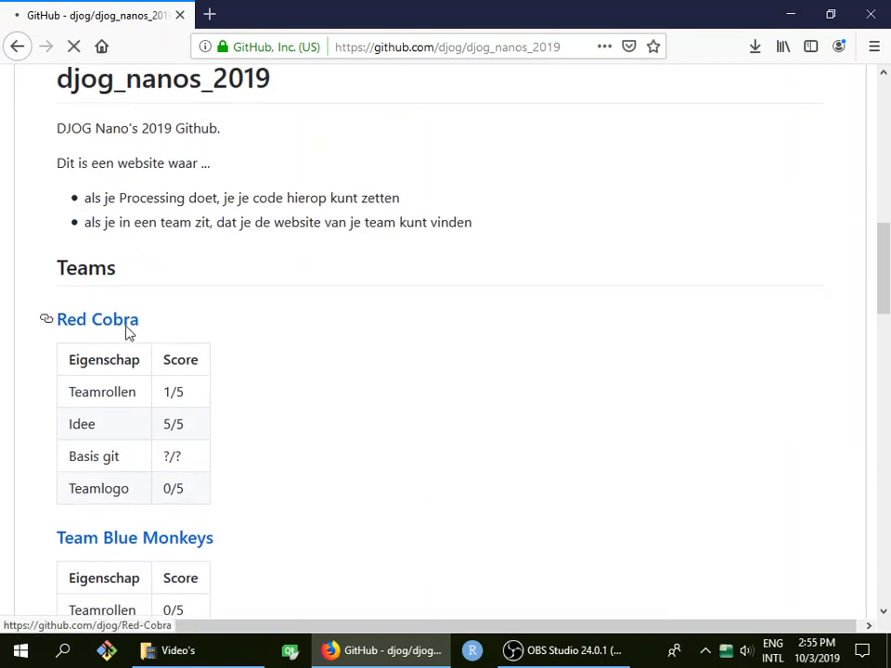
left_click(98, 319)
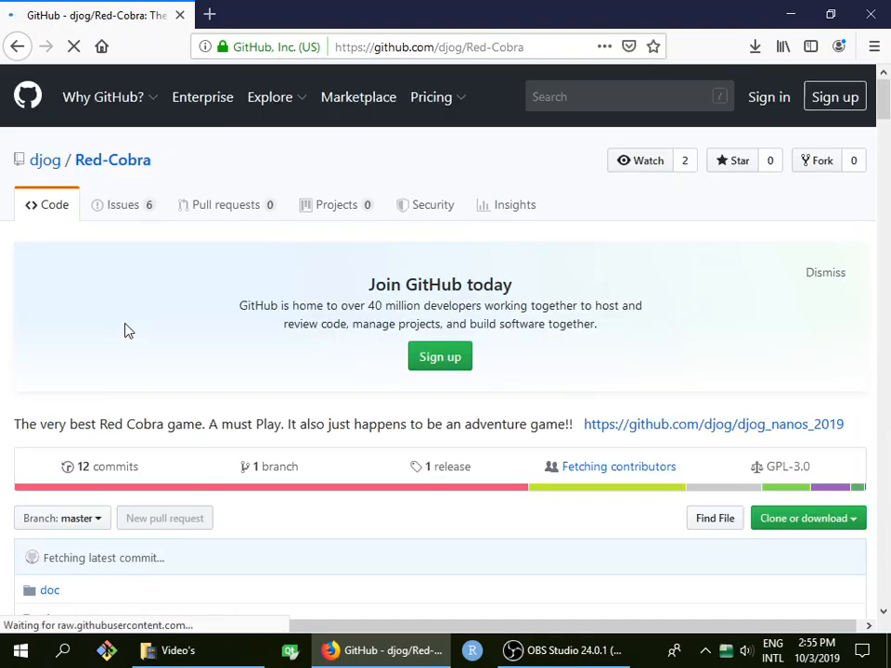
scroll("down", 3)
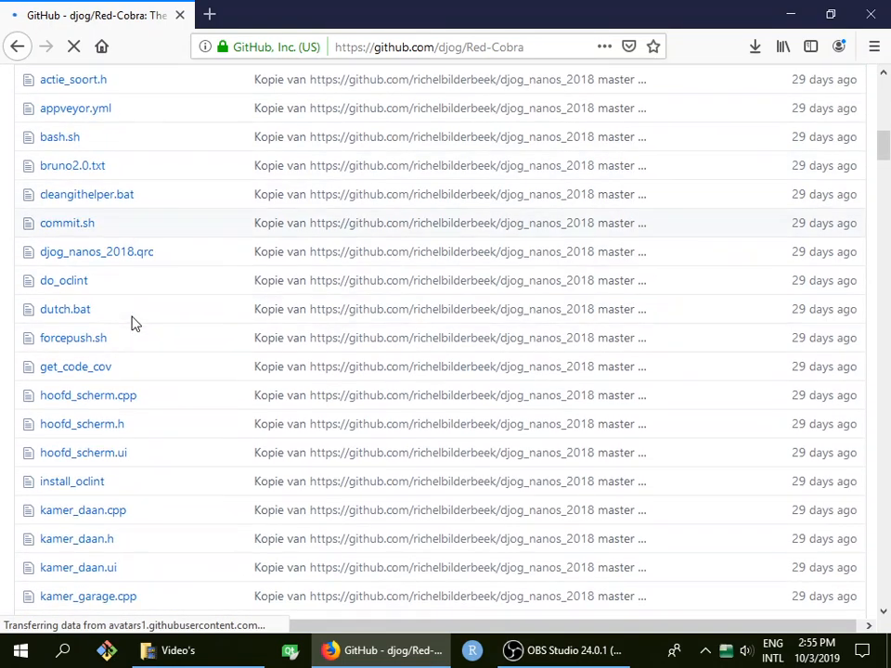
scroll("down", 3)
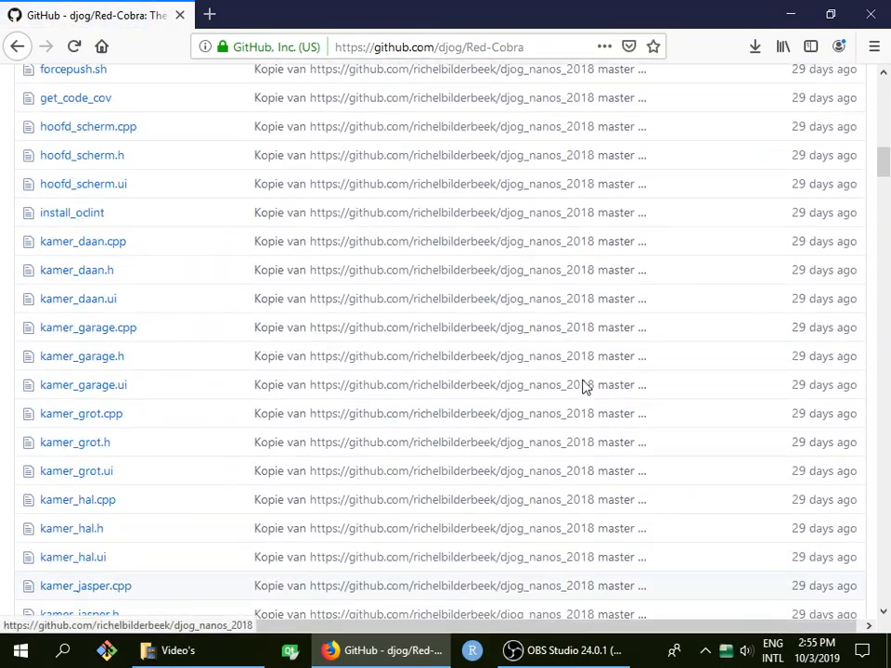
scroll("up", 3)
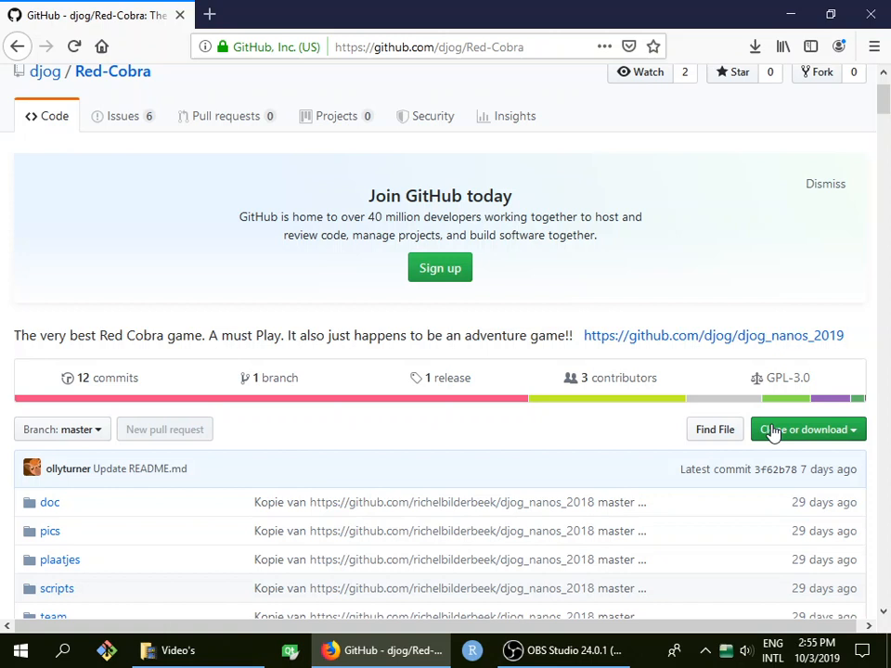
- Open the green 'Clone or download' panel to reveal the HTTPS clone URL
left_click(803, 428)
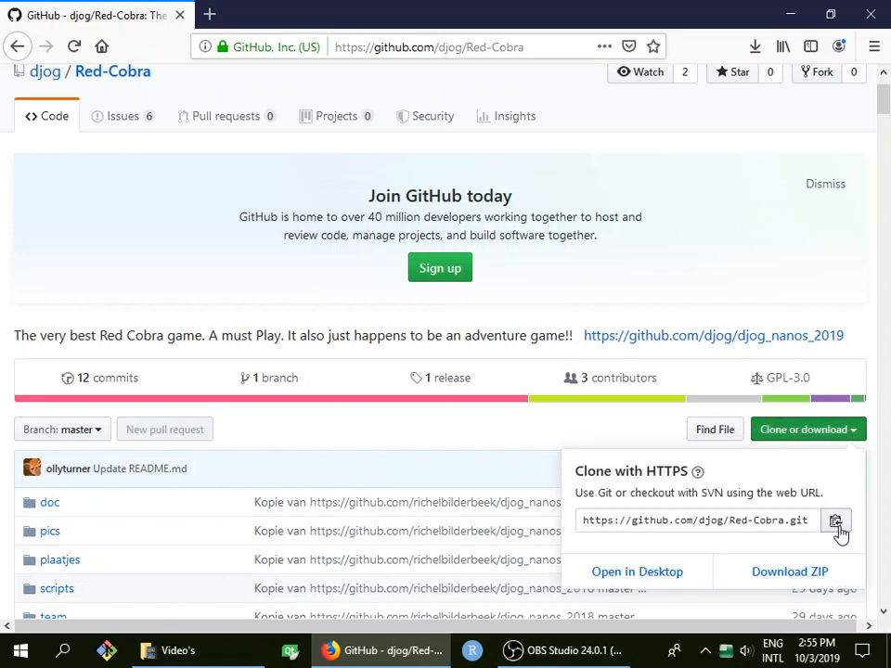
mouse_move(10, 579)
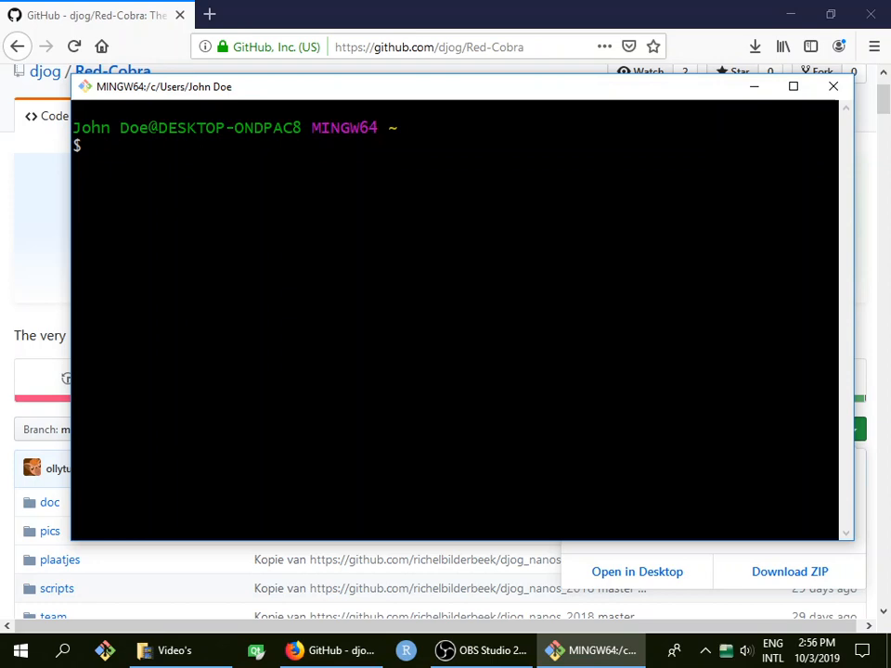
- Run 'git clone' with no address, which prints its usage help
type("git clone")
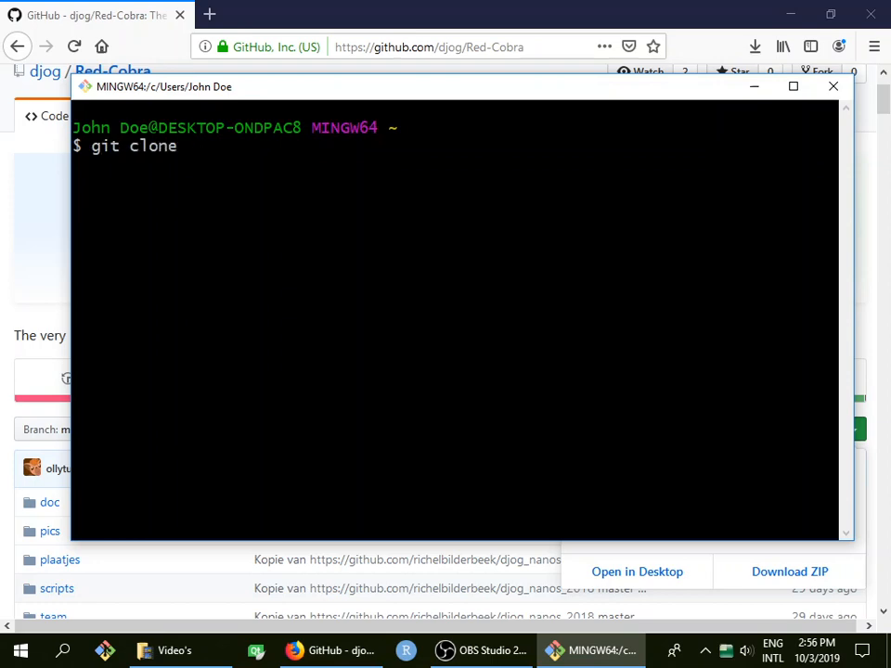
key("Return")
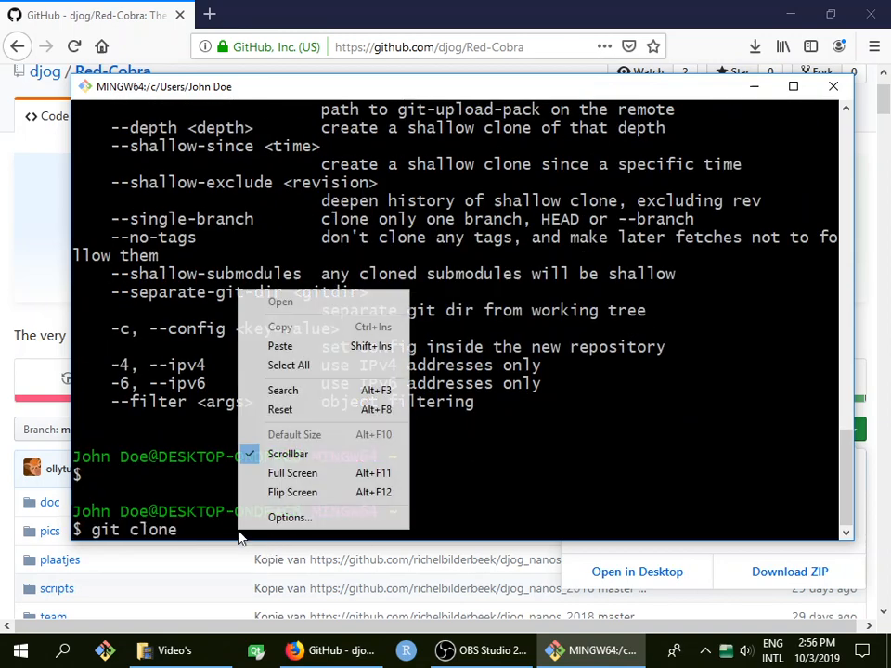
mouse_move(280, 345)
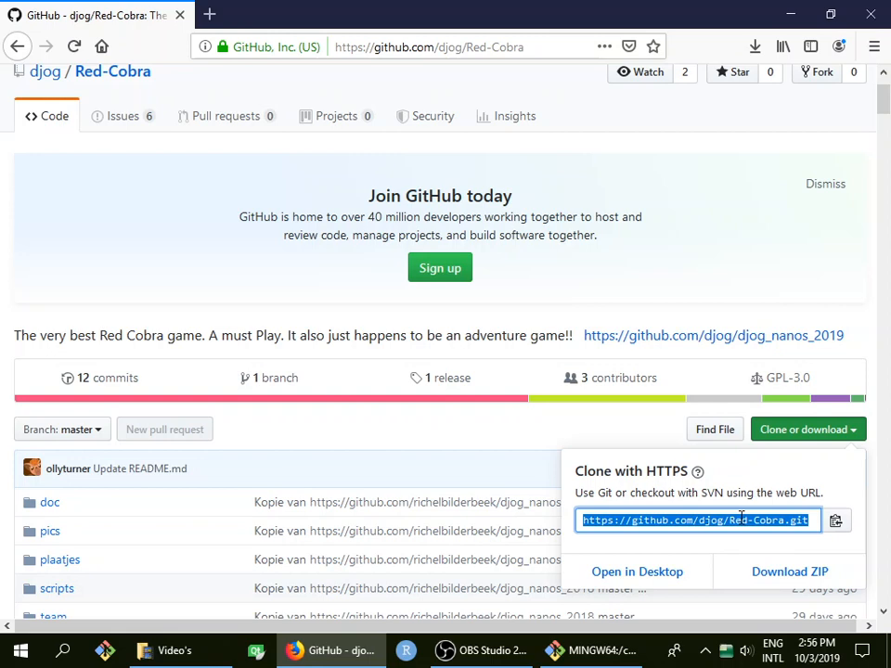
right_click(697, 519)
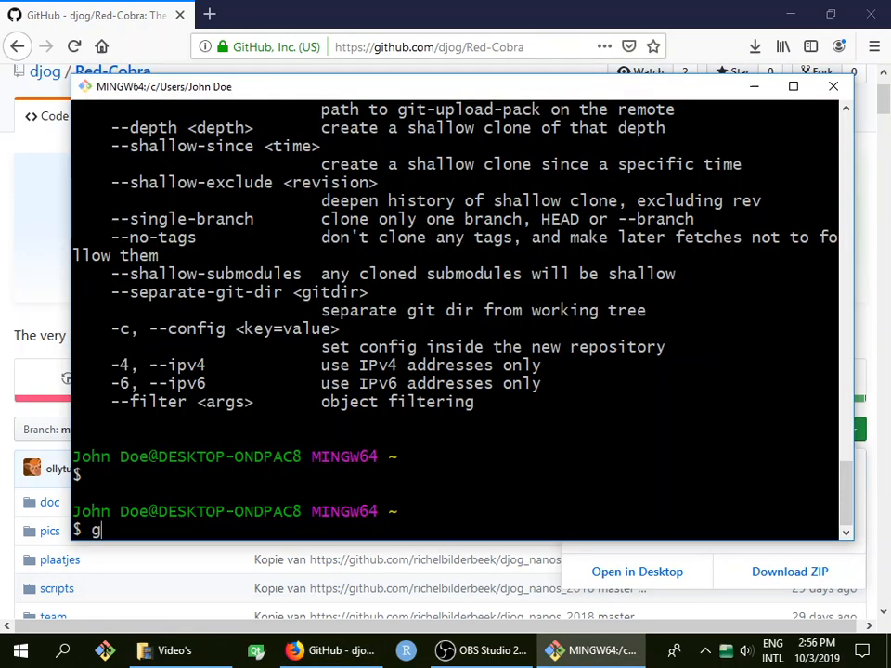
type("it clone")
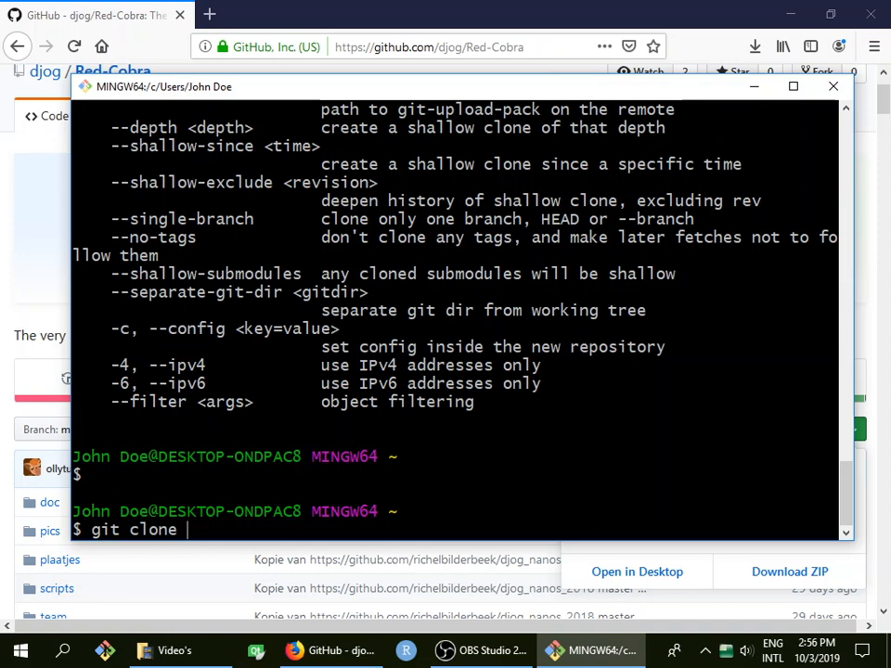
type("https://github.com/djog/Red-Cobra.git")
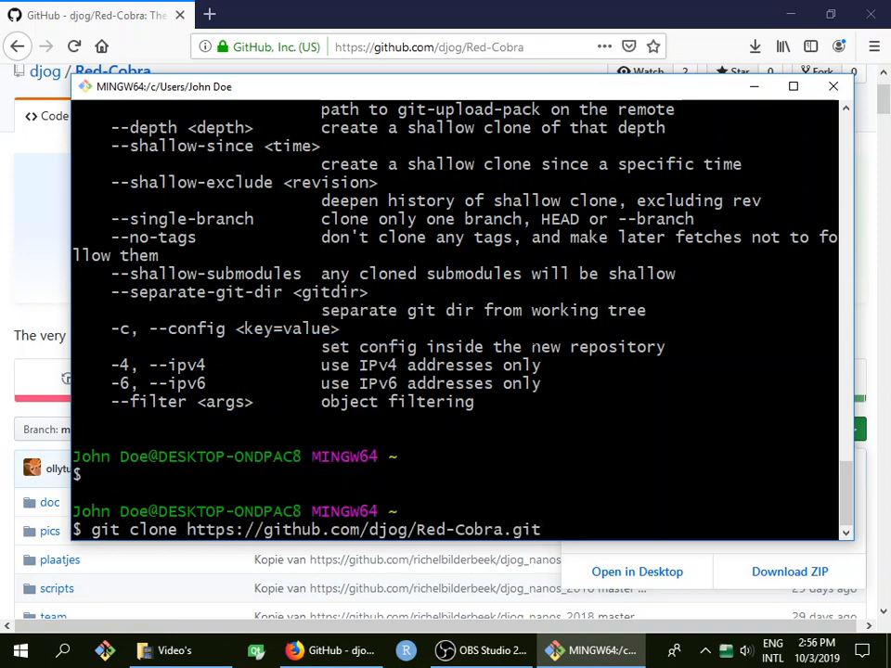
key("Return")
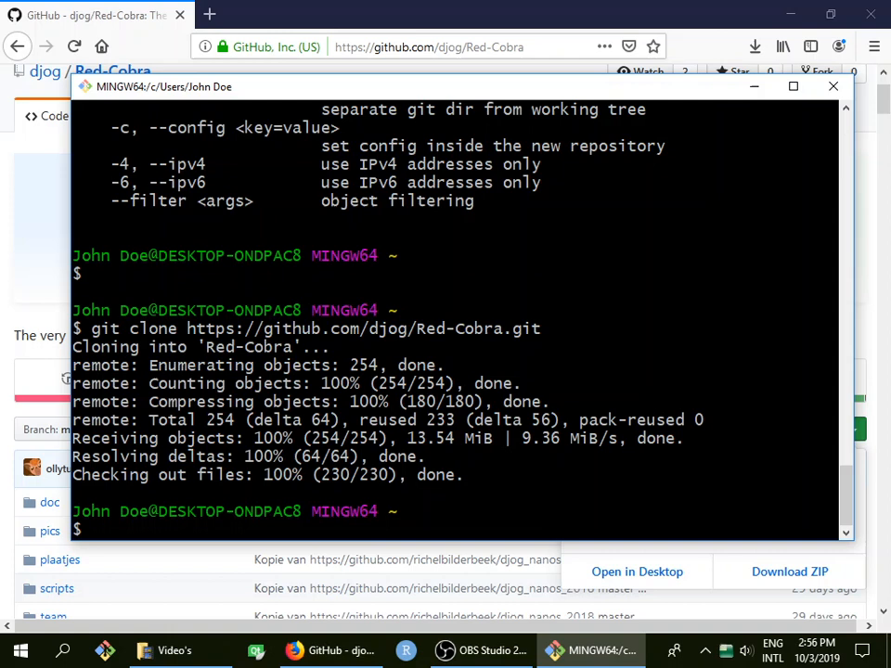
- Change into the cloned Red-Cobra folder with cd
type("cd")
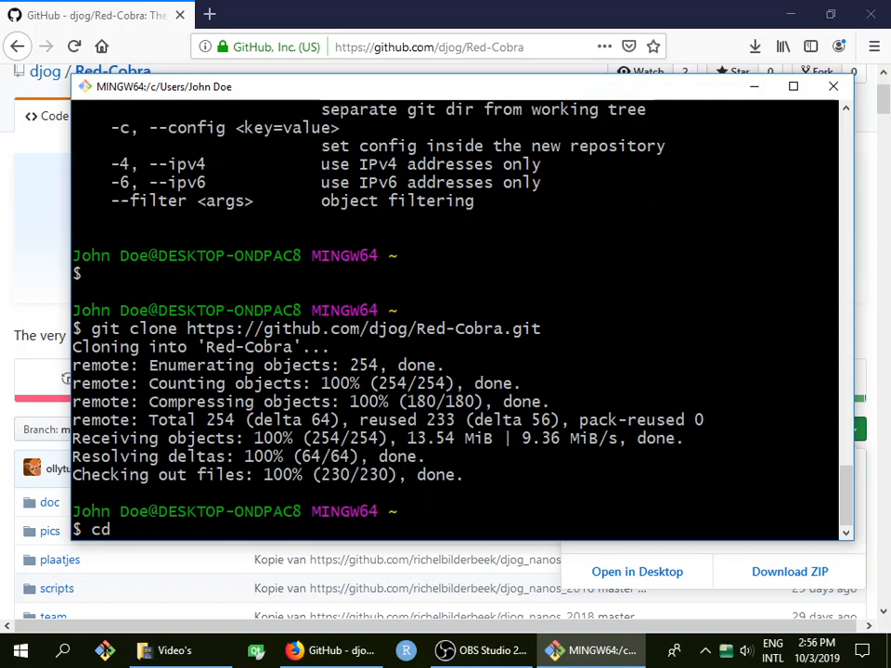
type("Re")
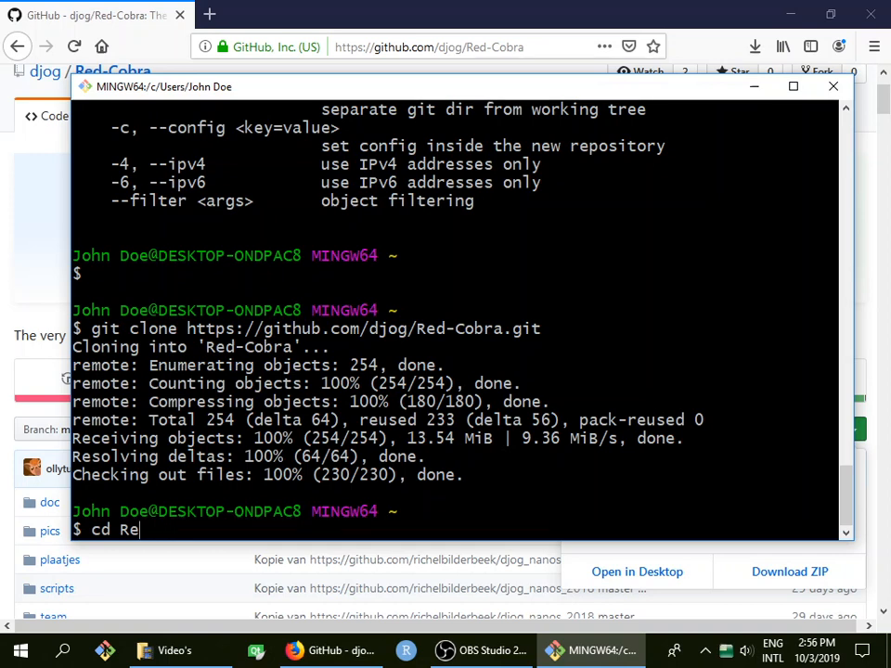
key("Return")
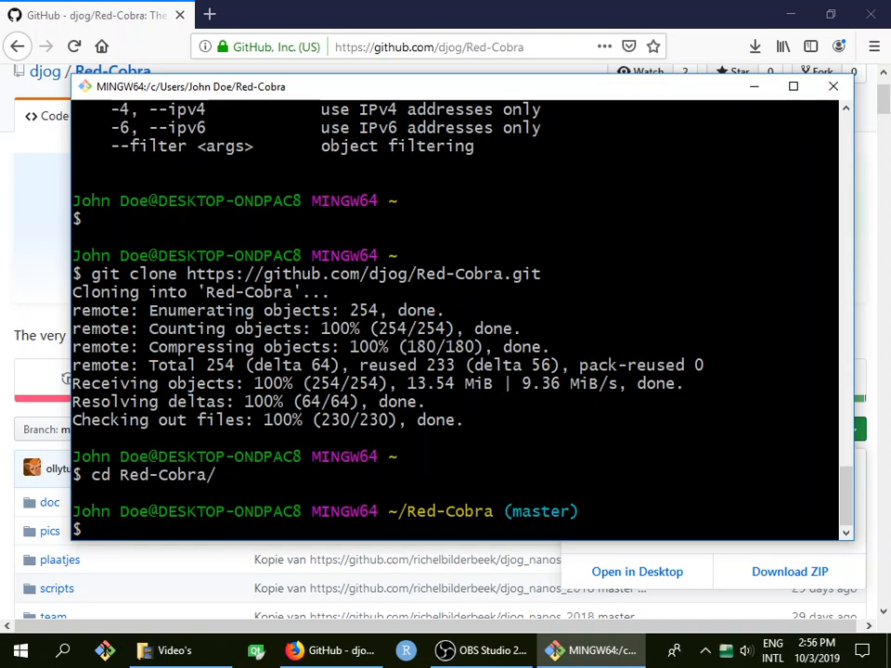
- Try launching qtcreator on the project, which fails with command not found
type("qtcre")
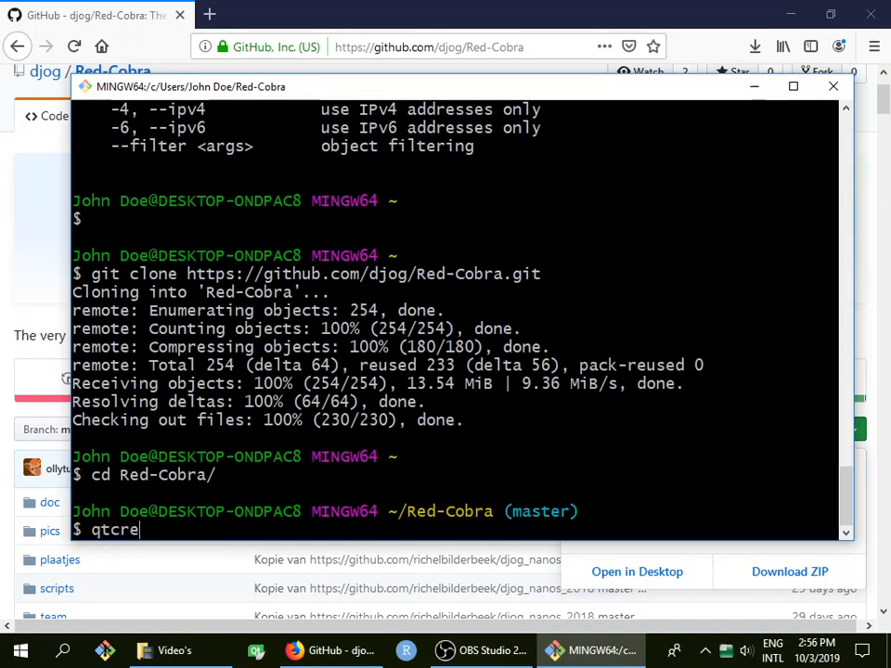
type("ator d")
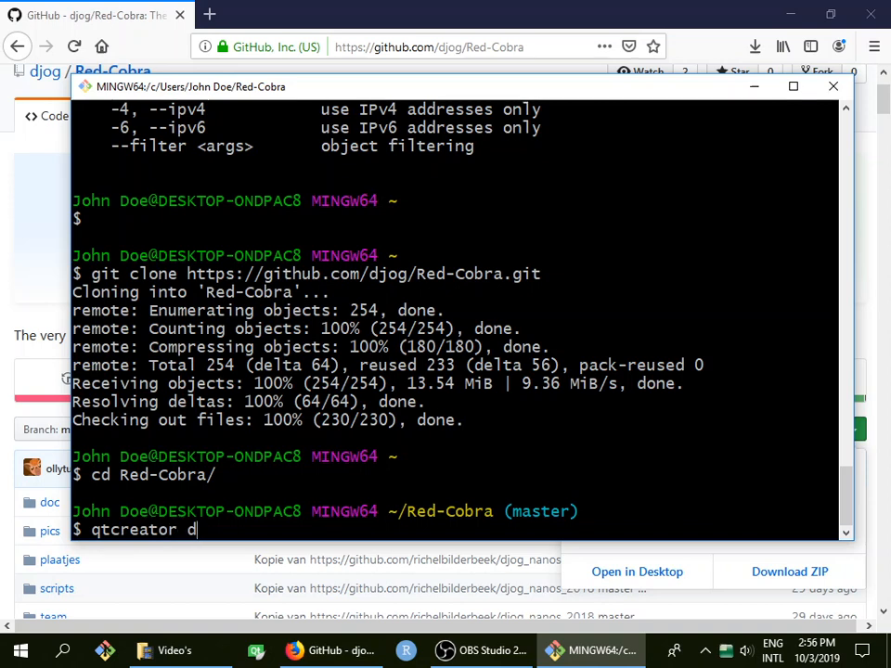
type("sj")
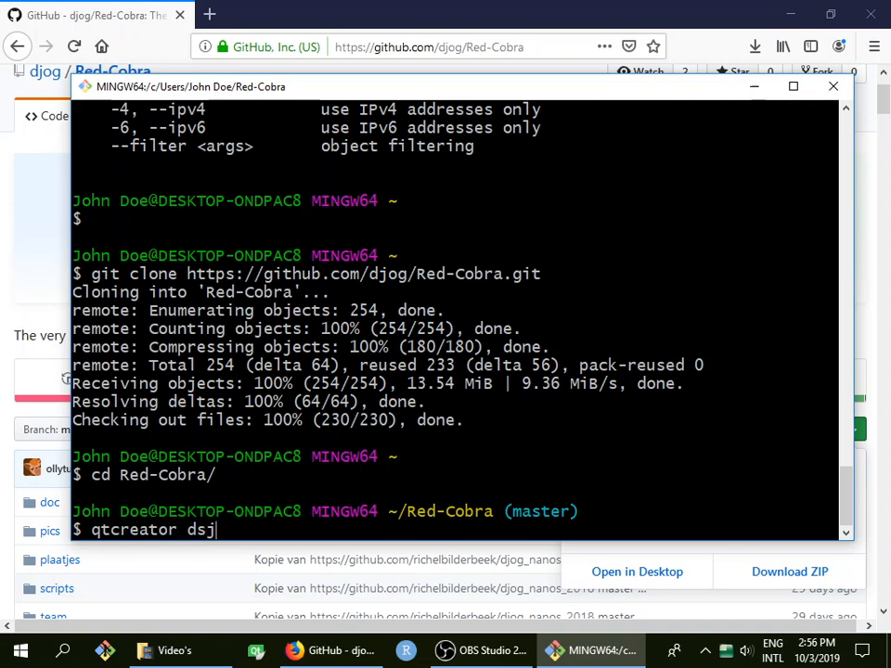
type("jog_nanos_2018.qrc")
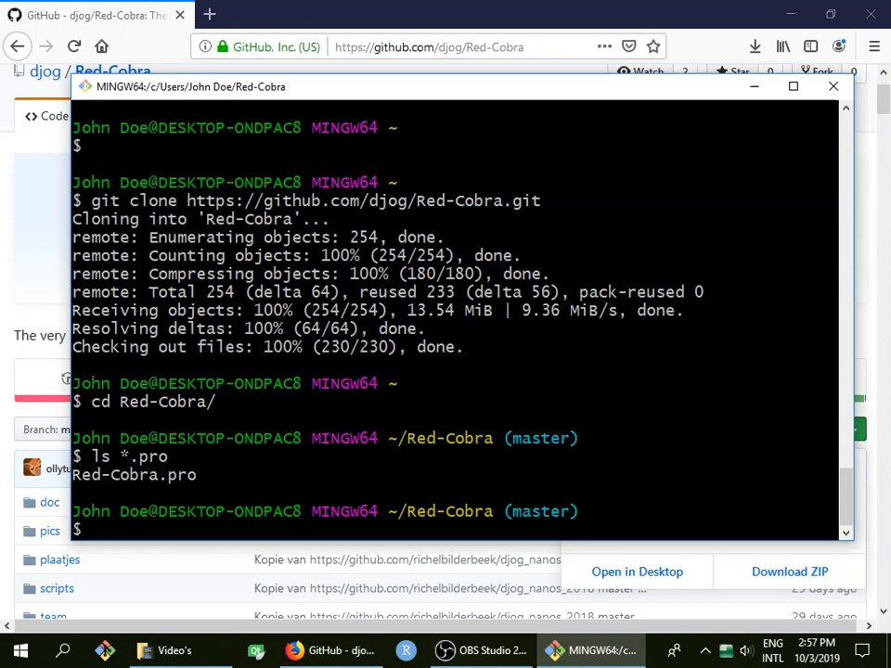
type("qtcreator Red-Cobra.pro")
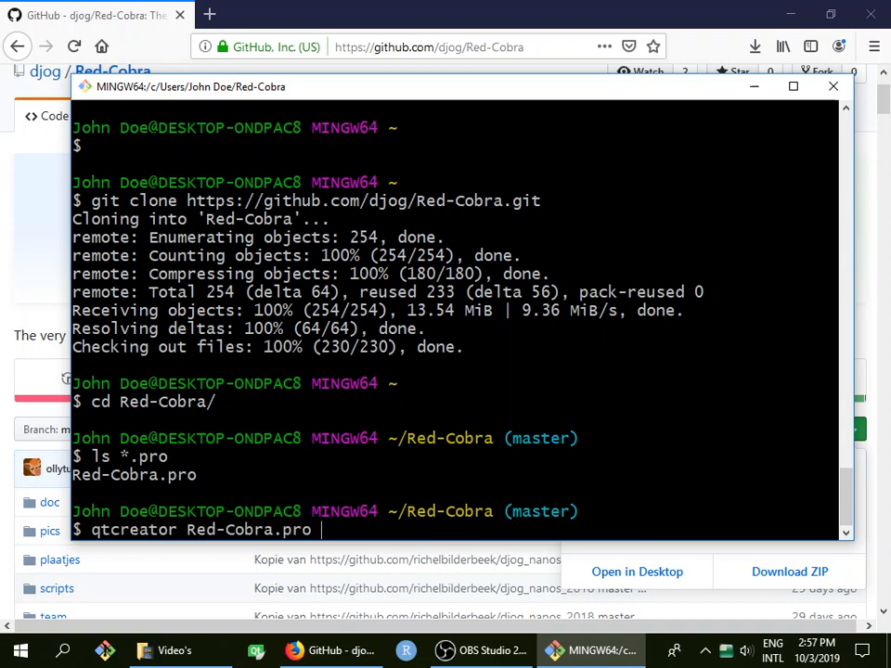
key("Return")
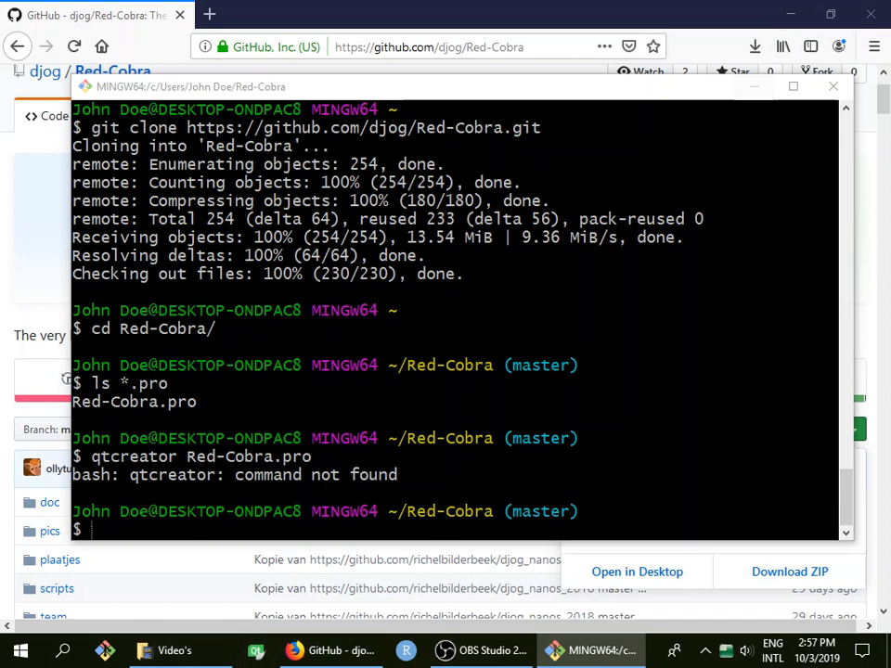
left_click(143, 650)
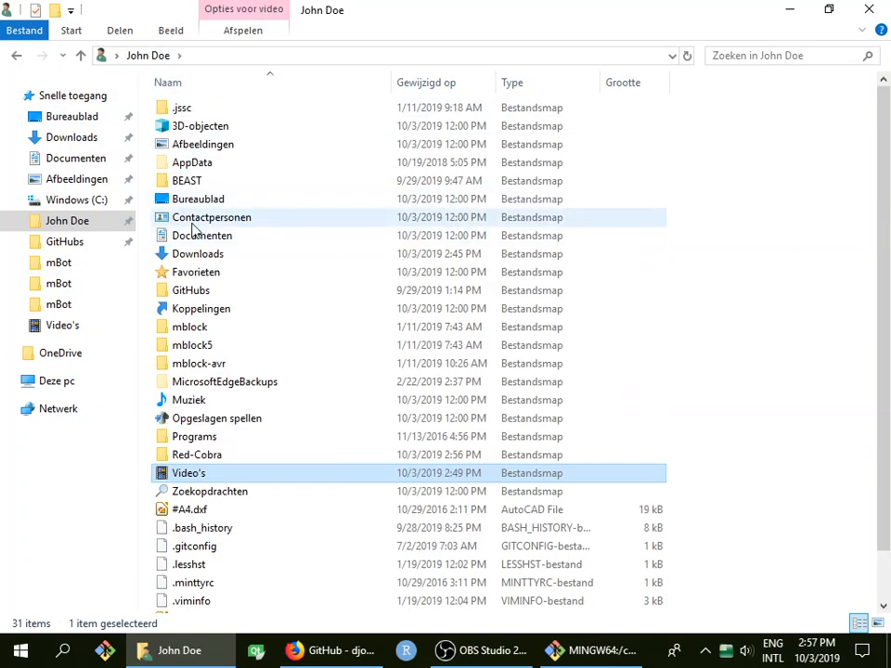
mouse_move(230, 238)
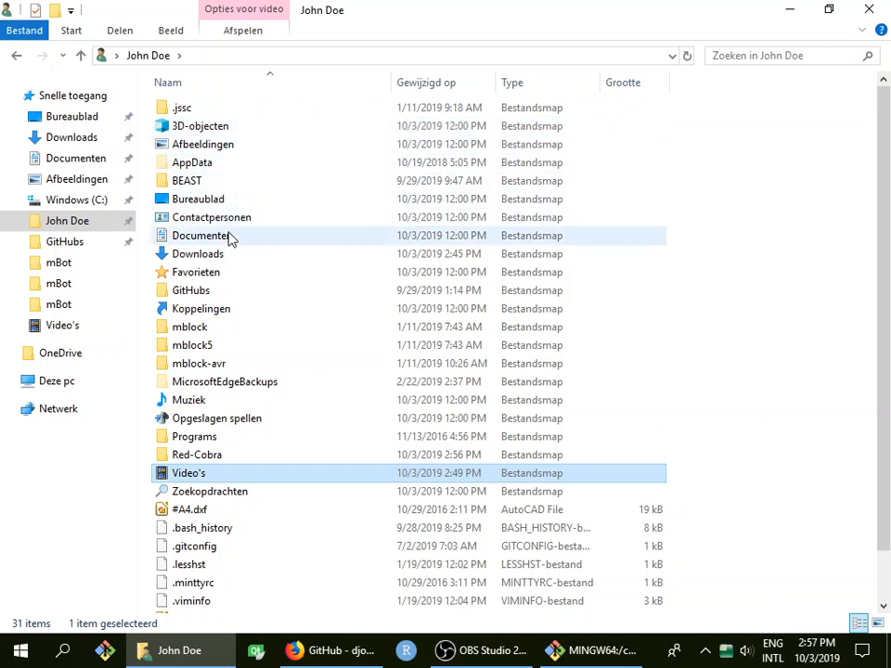
mouse_move(221, 501)
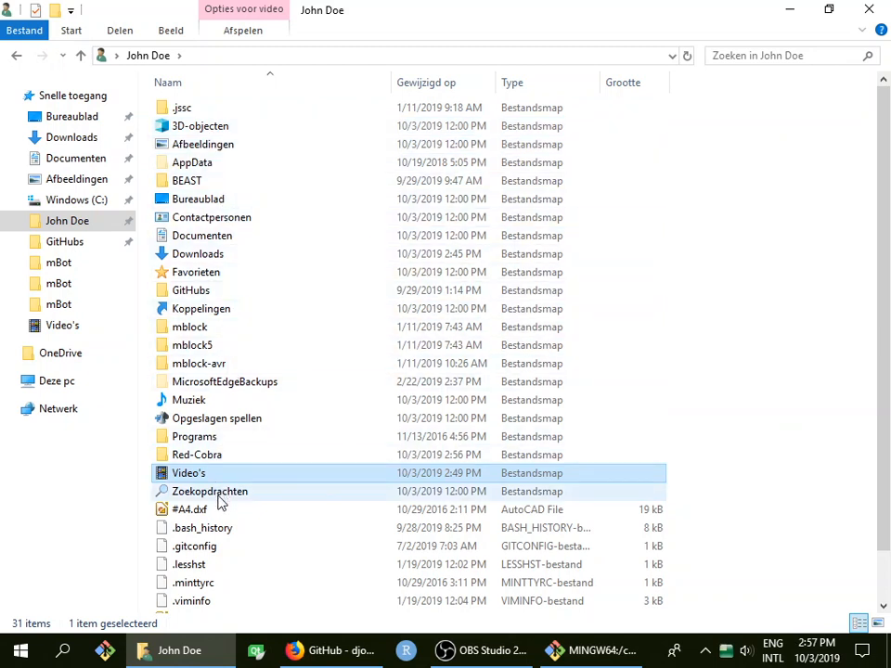
mouse_move(147, 55)
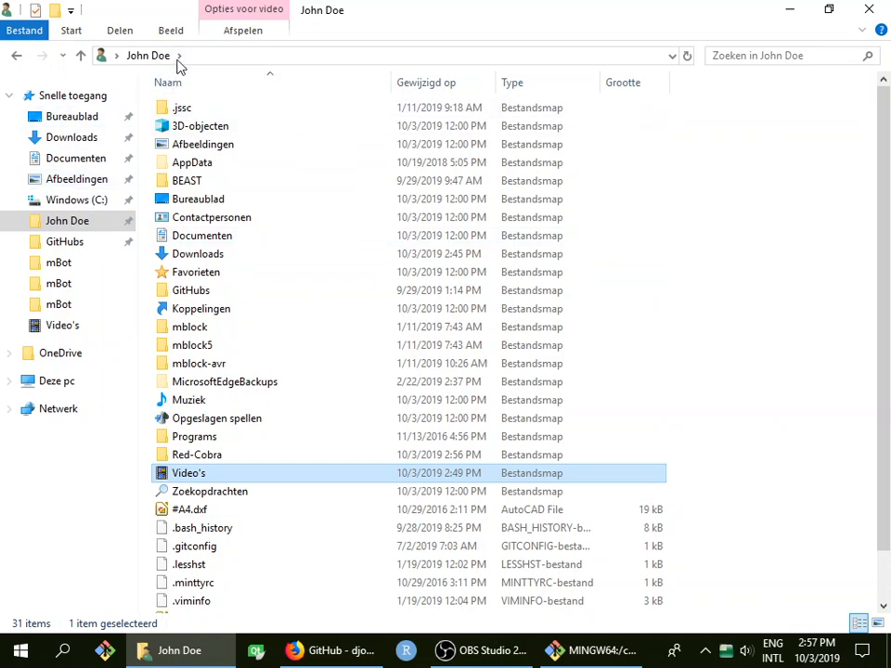
mouse_move(197, 455)
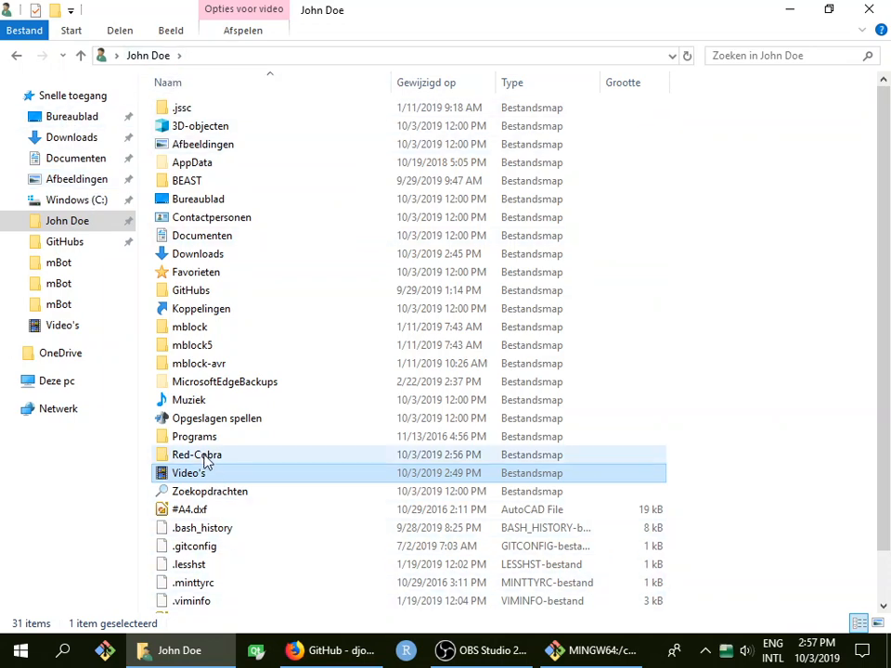
- Open the Red-Cobra folder in File Explorer, sort by type, and pick Red-Cobra.pro
double_click(196, 454)
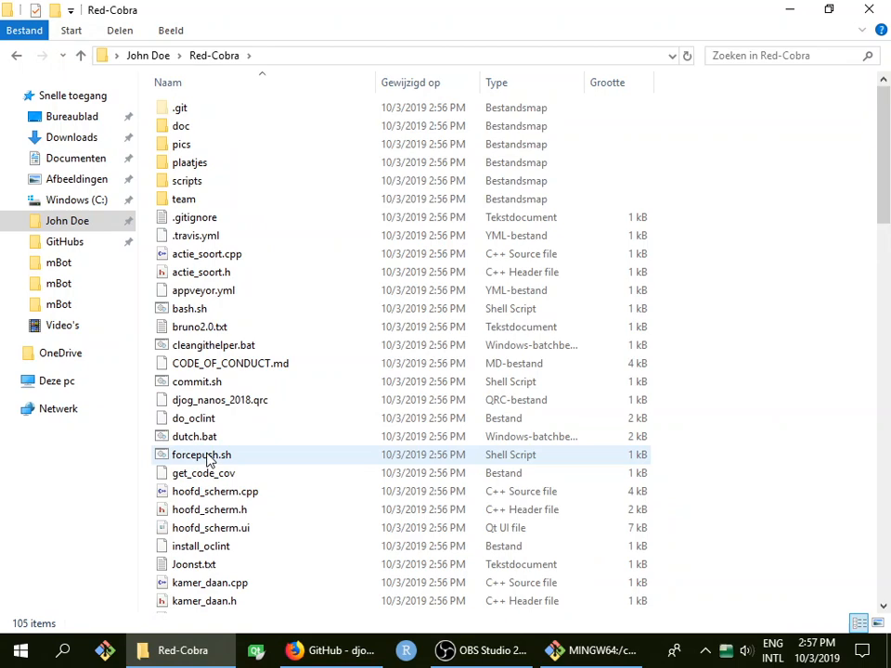
scroll("down", 3)
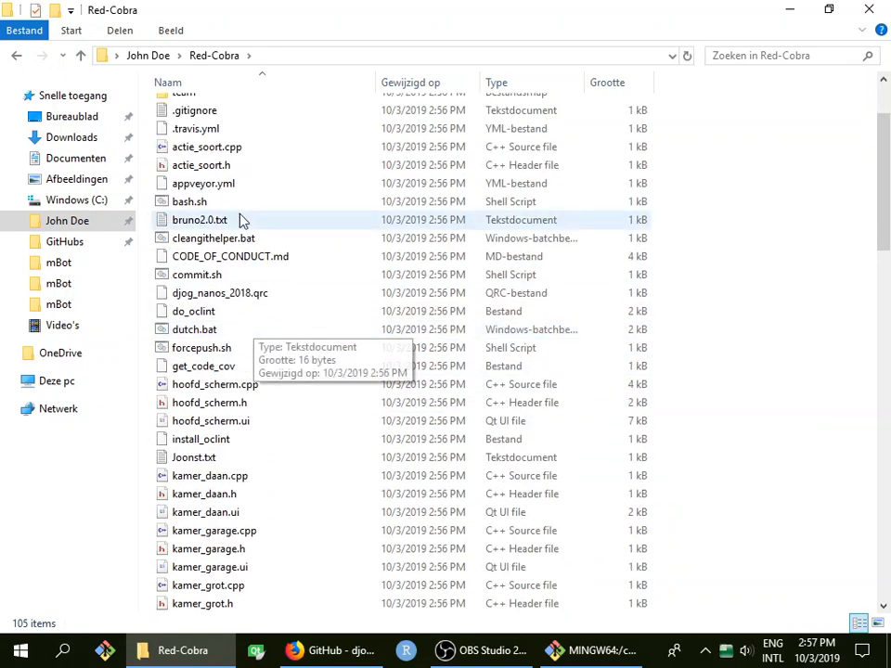
left_click(497, 82)
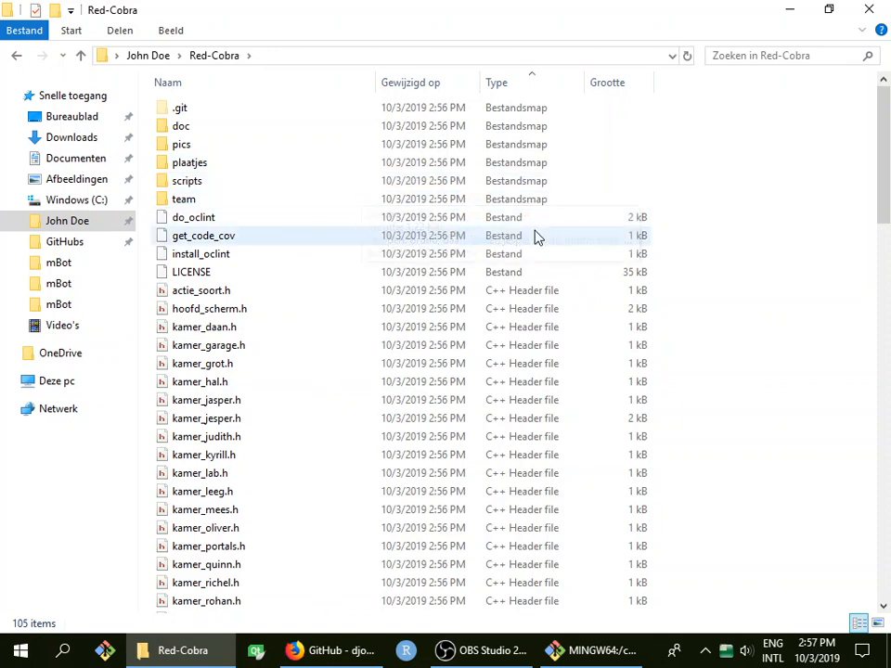
scroll("down", 3)
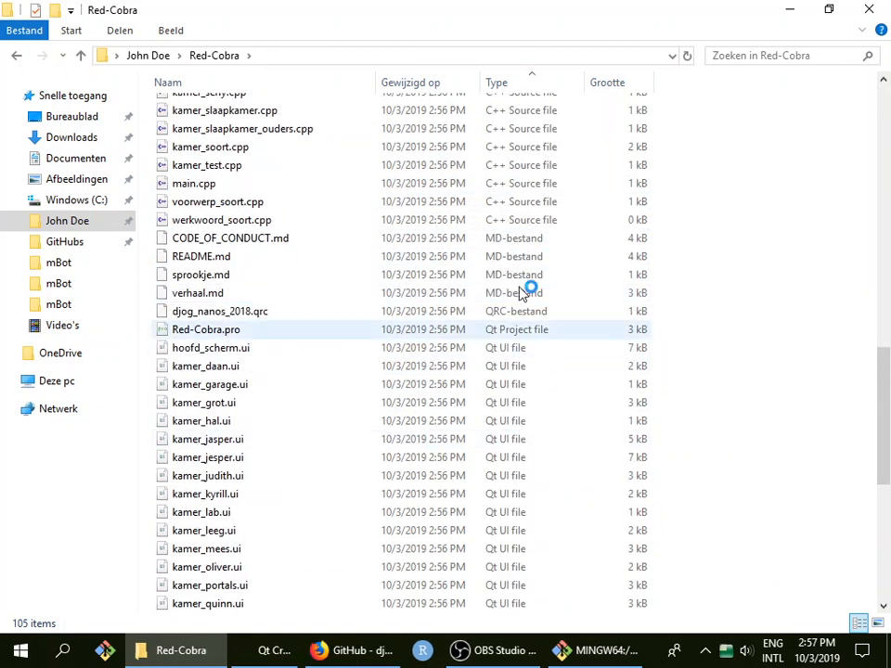
left_click(205, 330)
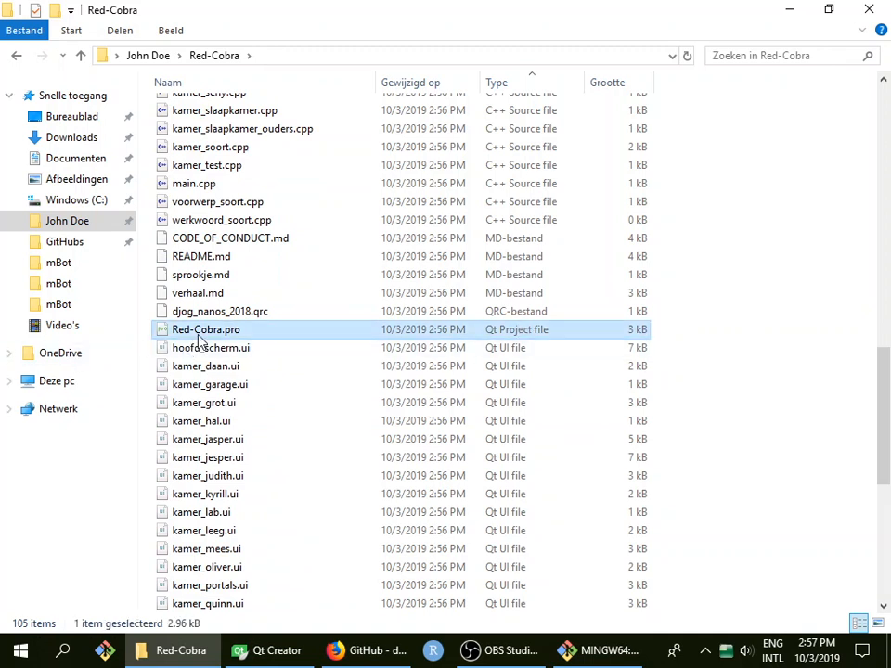
mouse_move(205, 330)
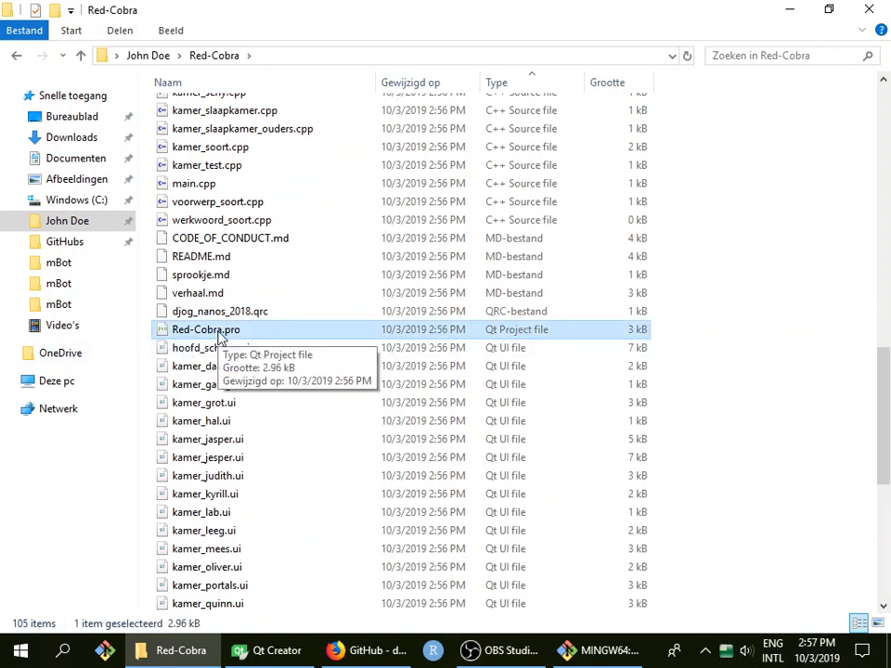
mouse_move(269, 650)
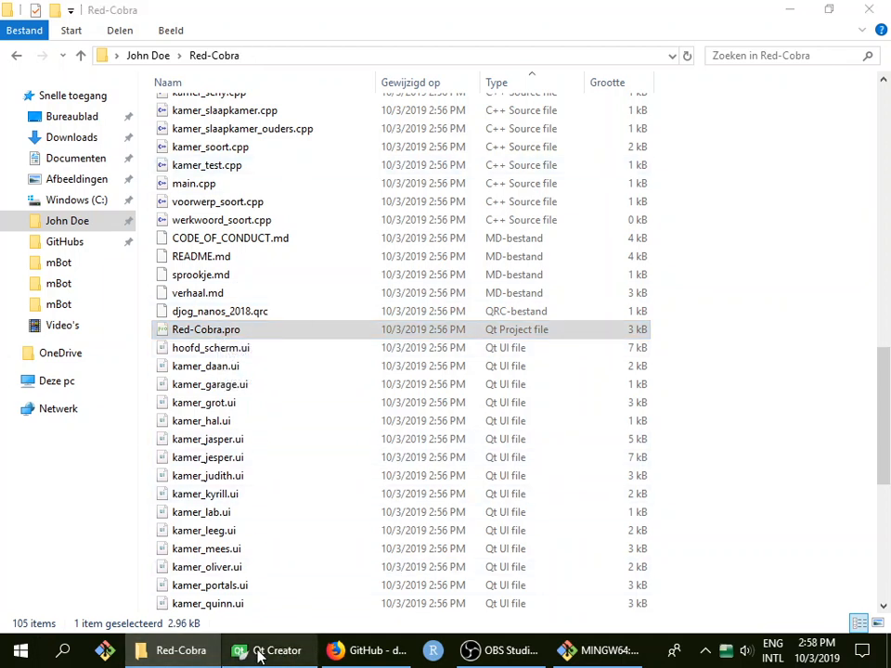
- In Qt Creator's Open Project dialog, browse through John Doe into the Red-Cobra folder
left_click(269, 650)
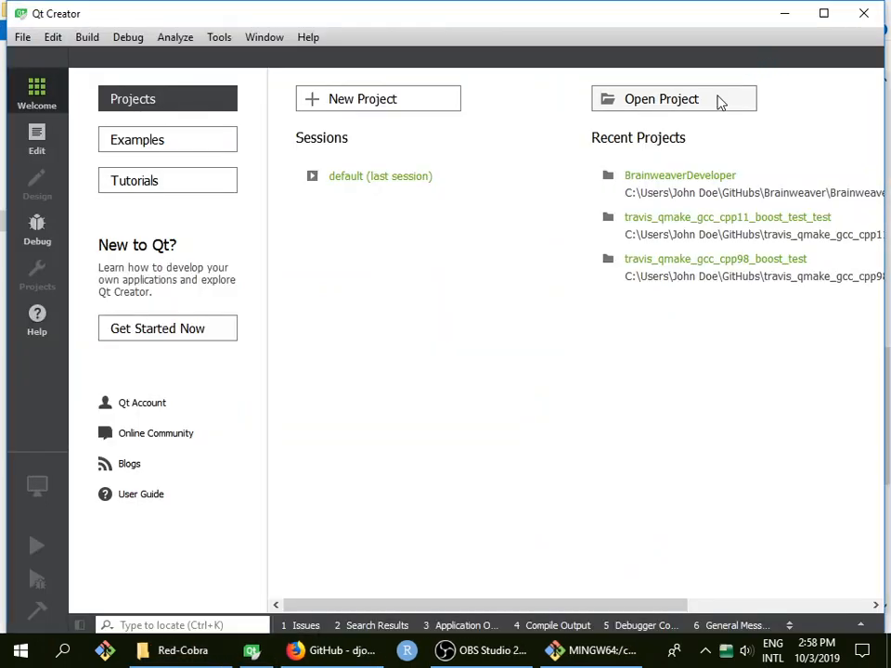
left_click(674, 98)
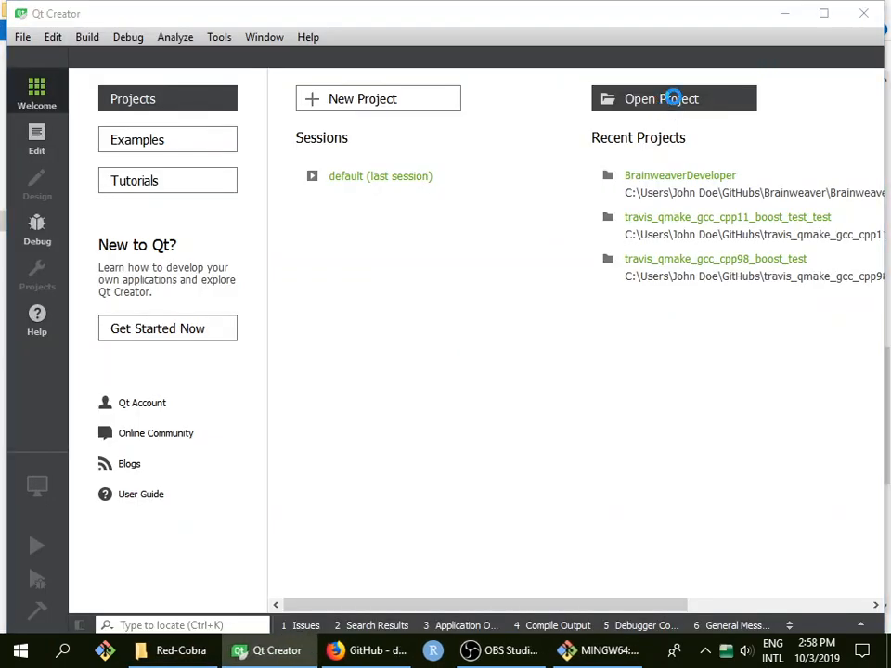
left_click(673, 98)
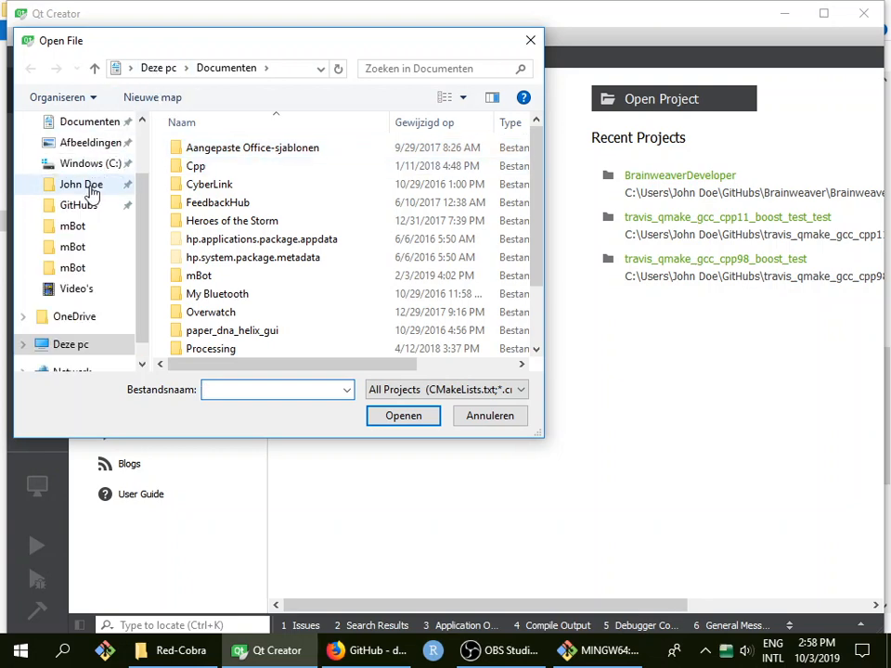
double_click(80, 184)
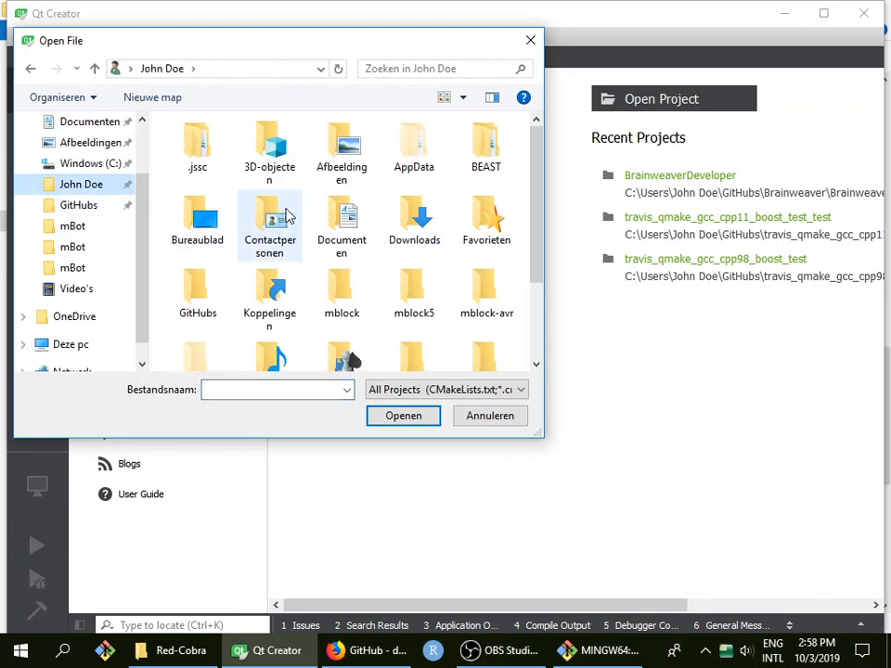
scroll("down", 3)
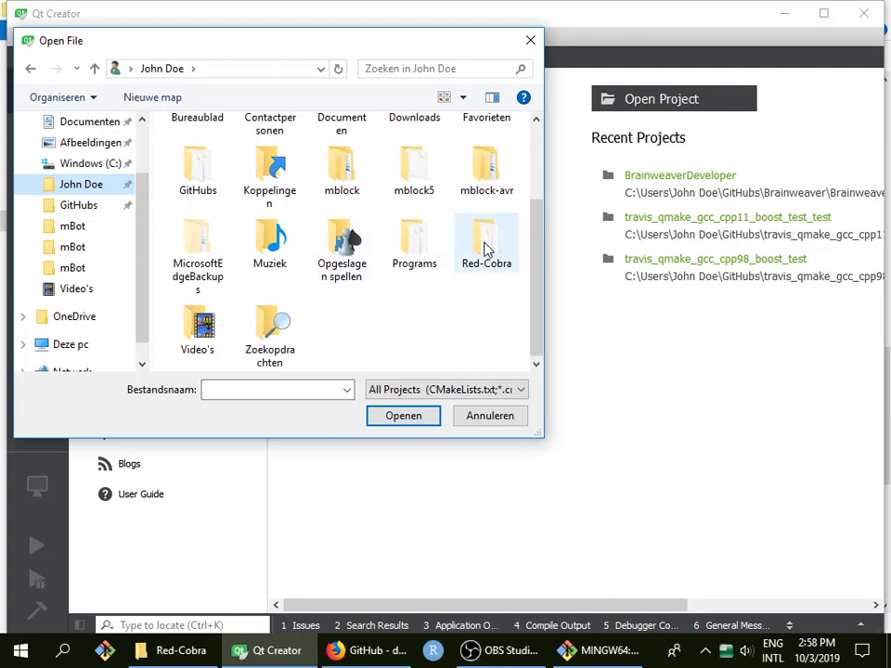
double_click(486, 241)
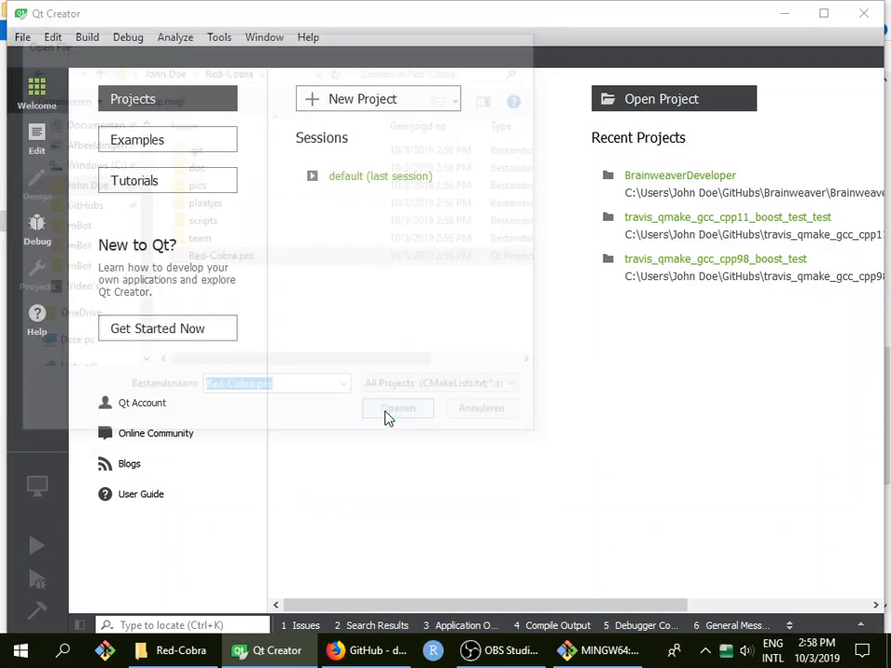
- Open Red-Cobra.pro and configure it with the Desktop Qt 5.7.0 MinGW 32bit kit
left_click(398, 408)
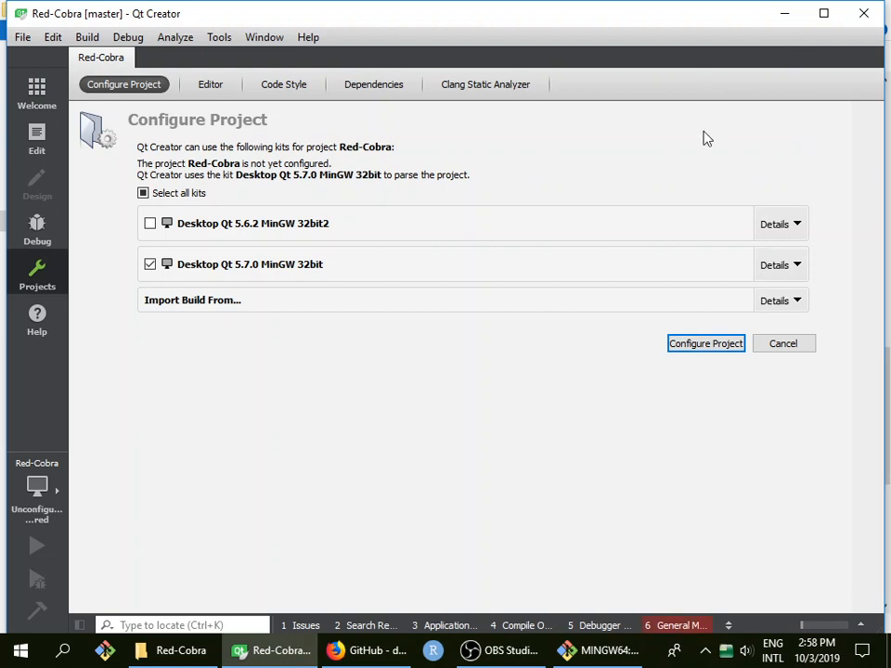
mouse_move(615, 352)
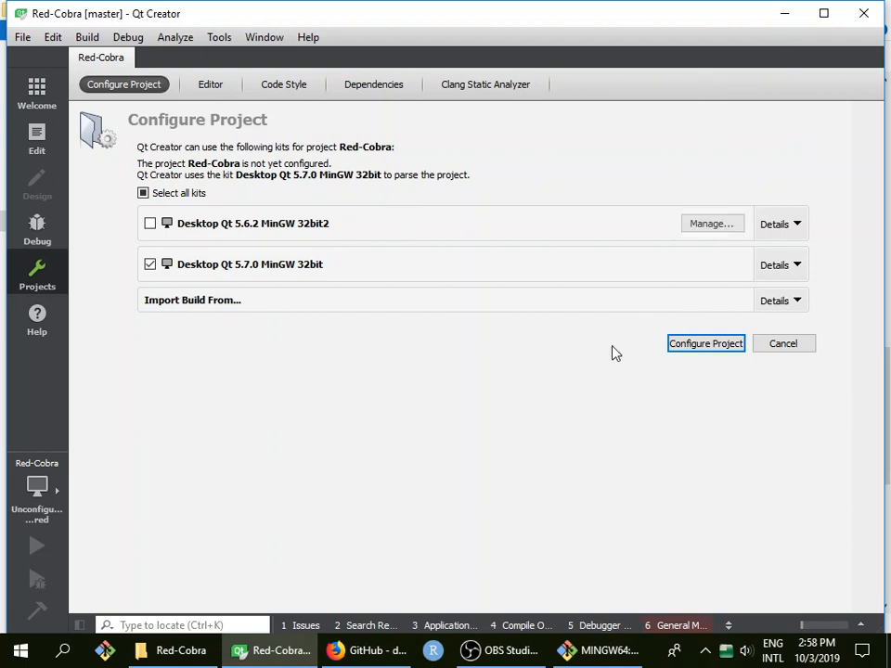
left_click(705, 343)
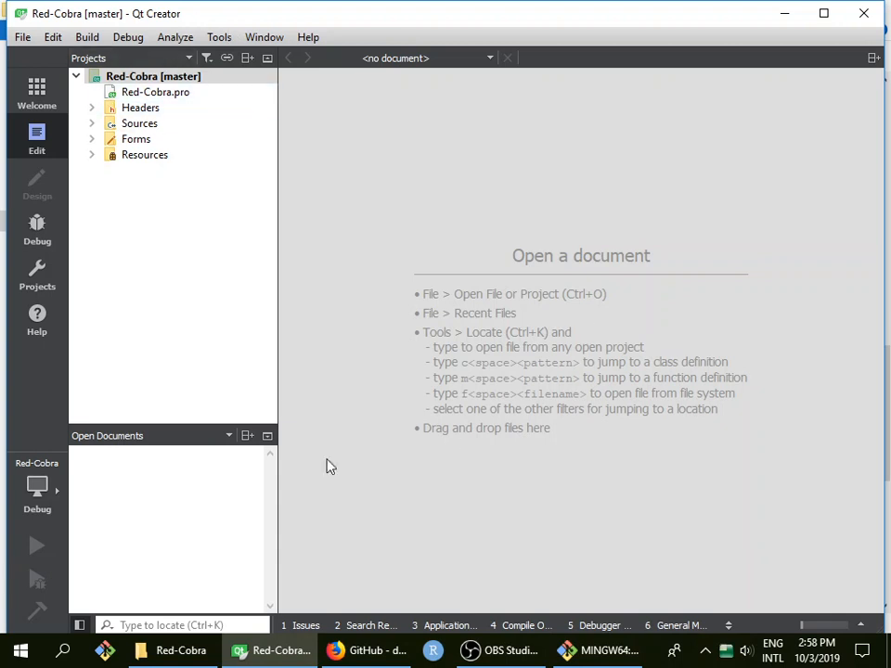
mouse_move(37, 546)
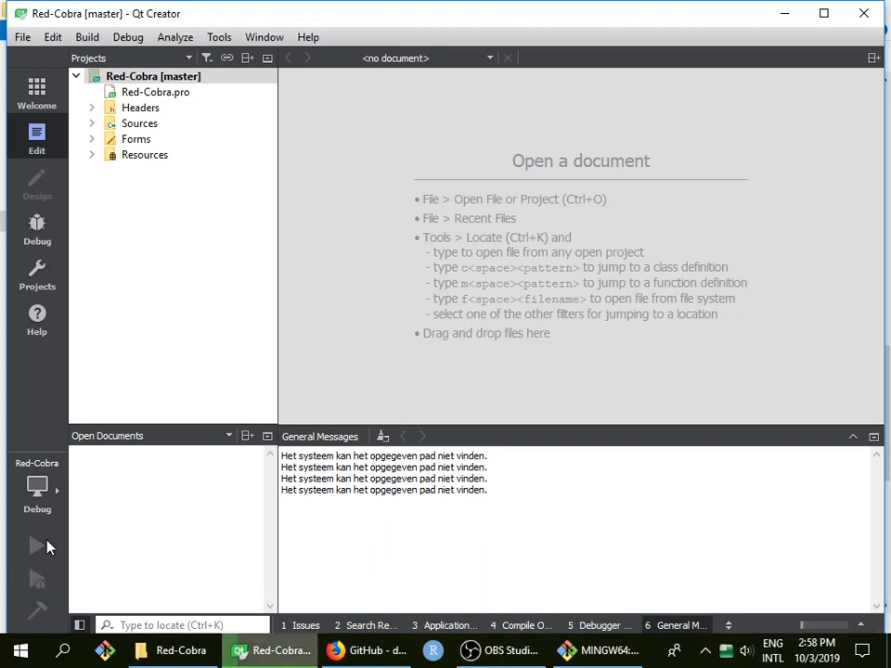
- Run the Red-Cobra build, inspect qmake's path-not-found errors in Compile Output, and cancel it
left_click(447, 625)
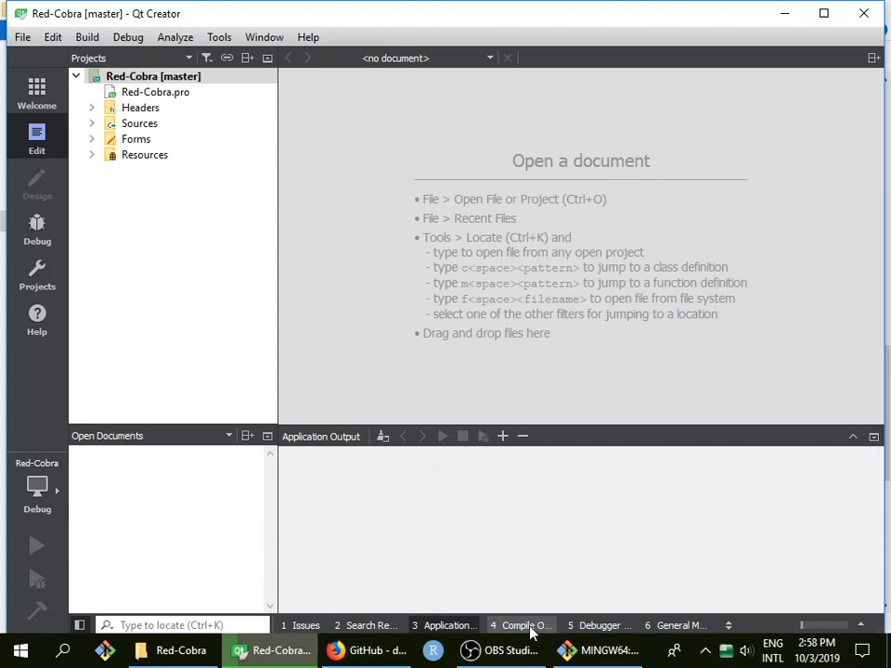
left_click(522, 624)
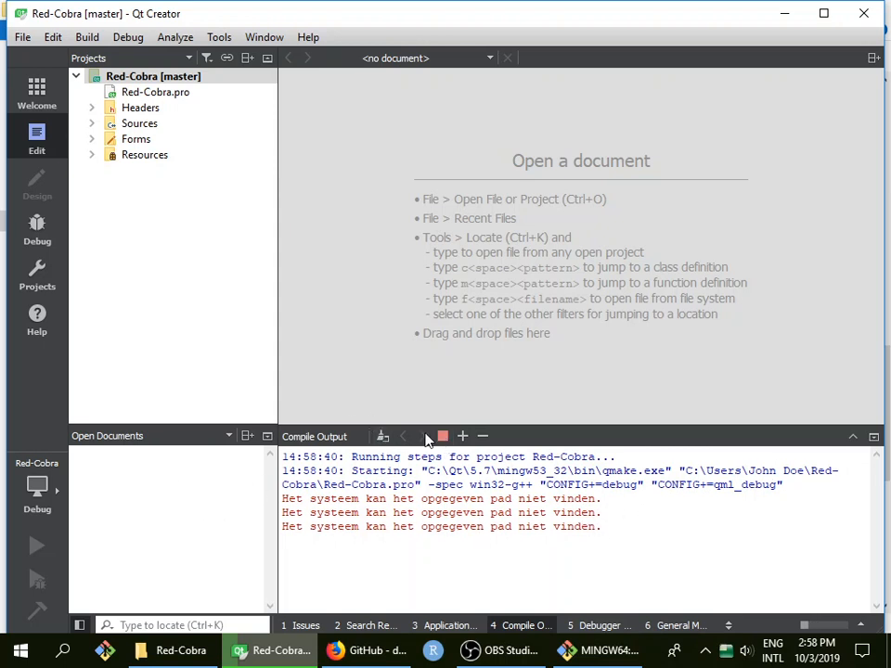
left_click(443, 436)
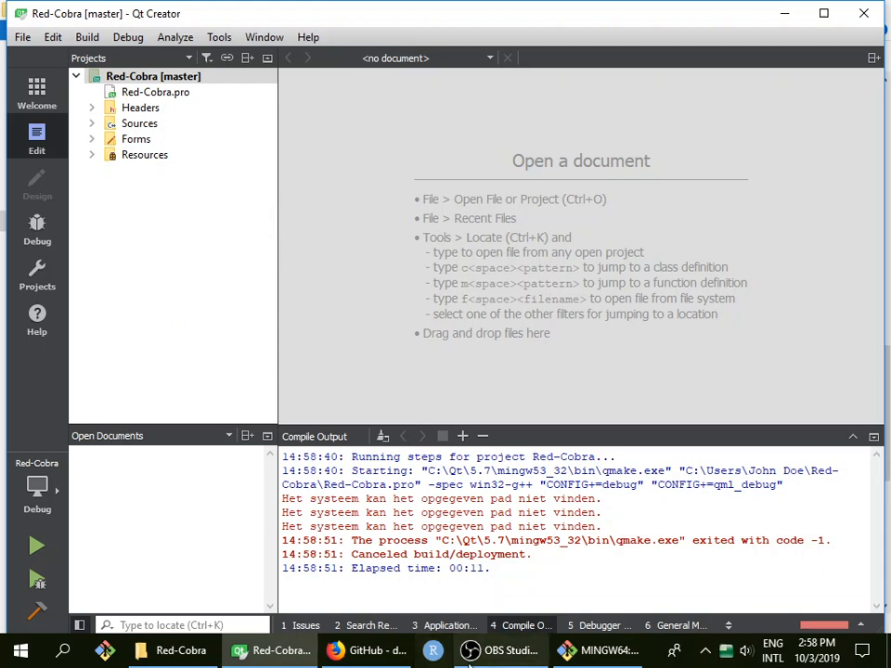
left_click(499, 650)
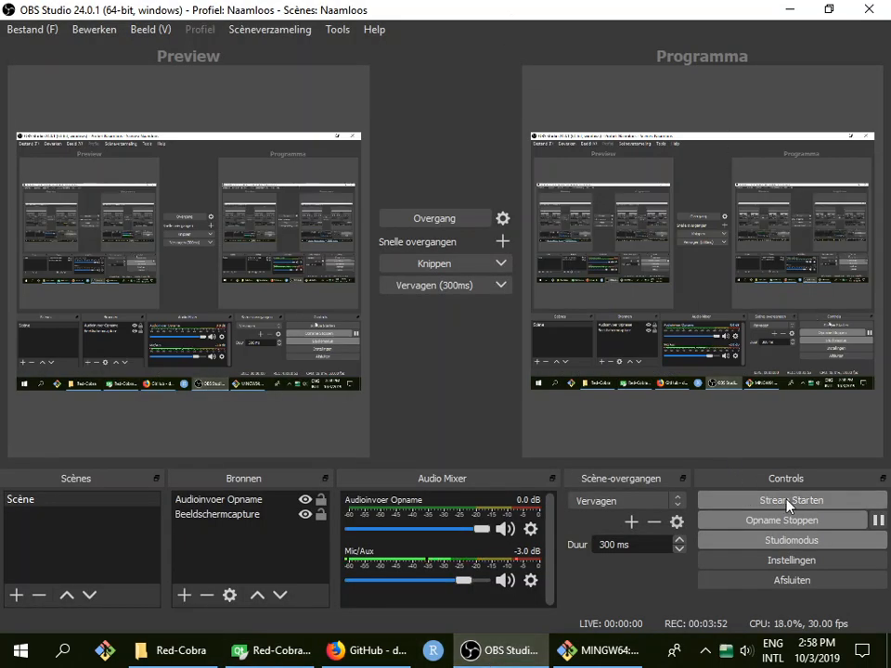